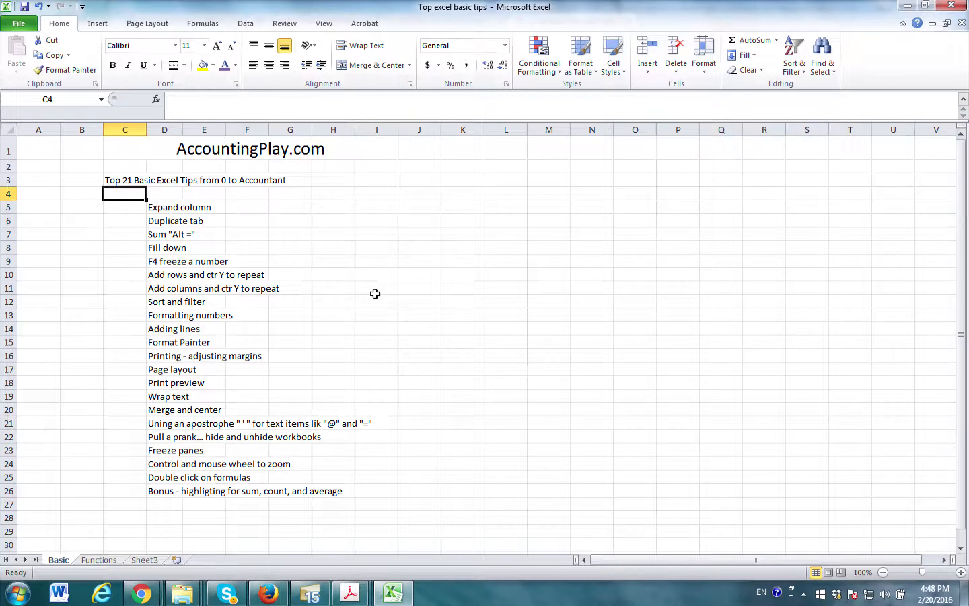
Step: Narrow column D of the tips list by dragging its header border left
click(164, 208)
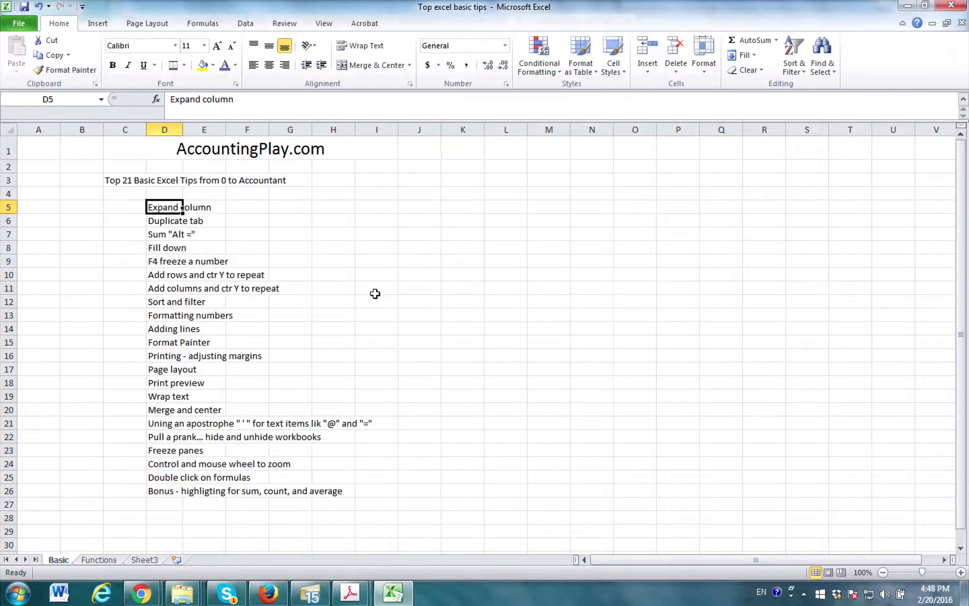
click(125, 207)
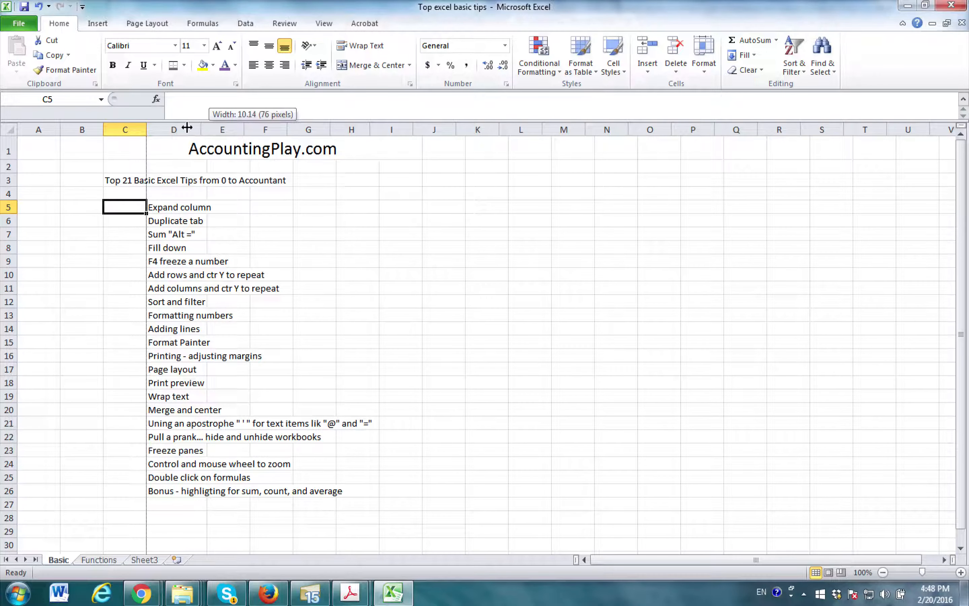
drag(185, 129, 160, 128)
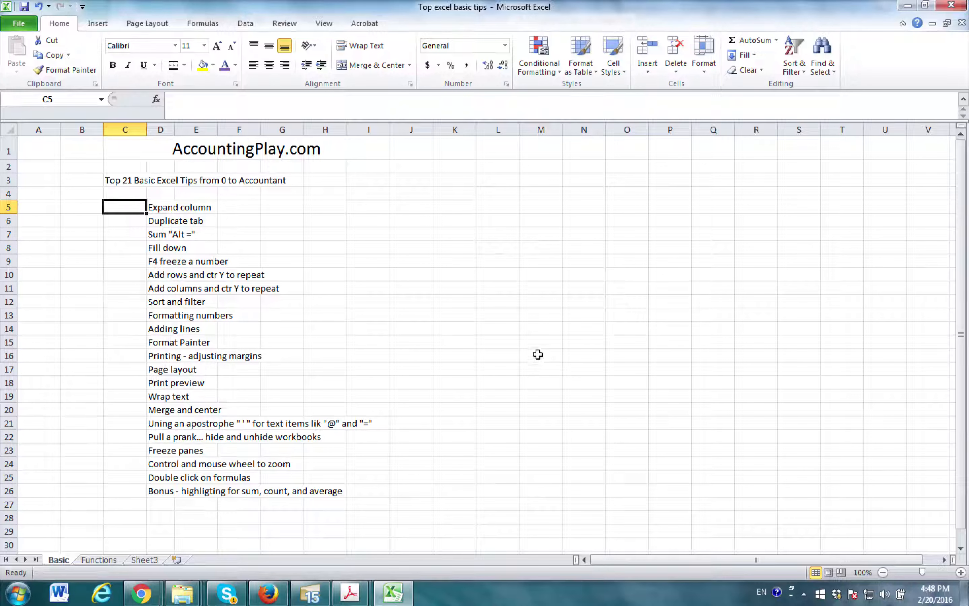
mouse_move(461, 275)
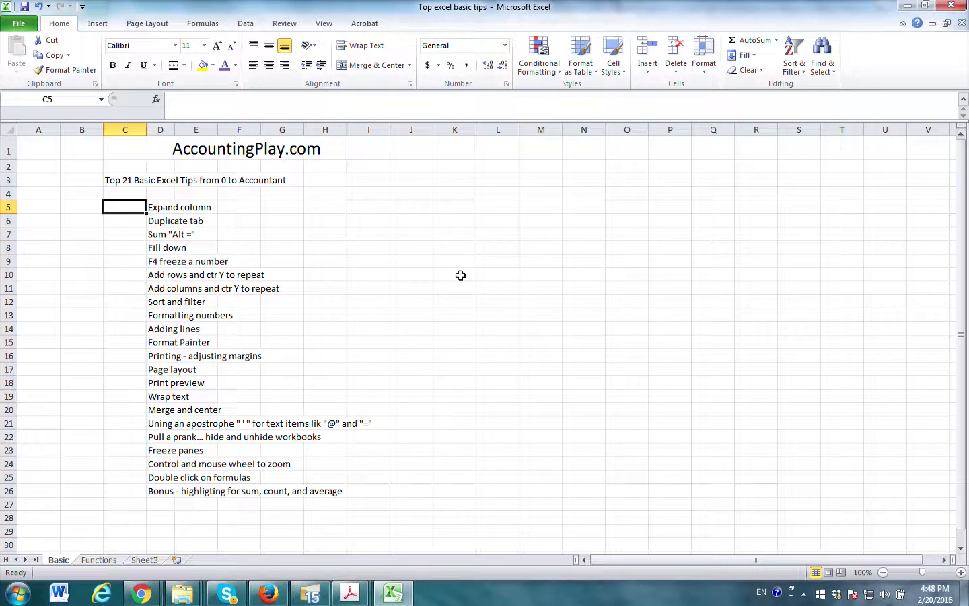
Step: On Sheet3, total two 100s to 200 with =B4+B5, then clear the three cells
click(144, 559)
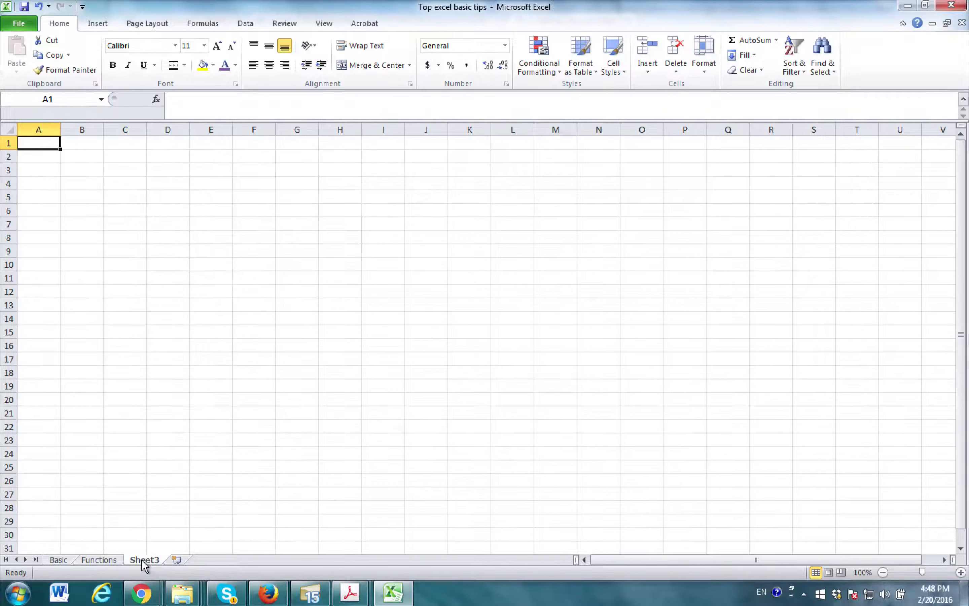
mouse_move(161, 206)
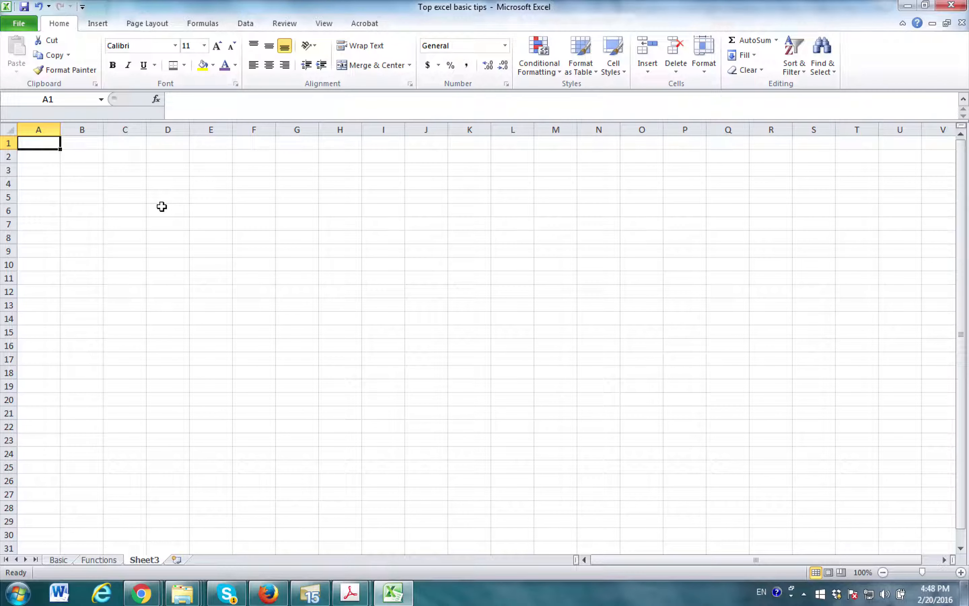
mouse_move(512, 267)
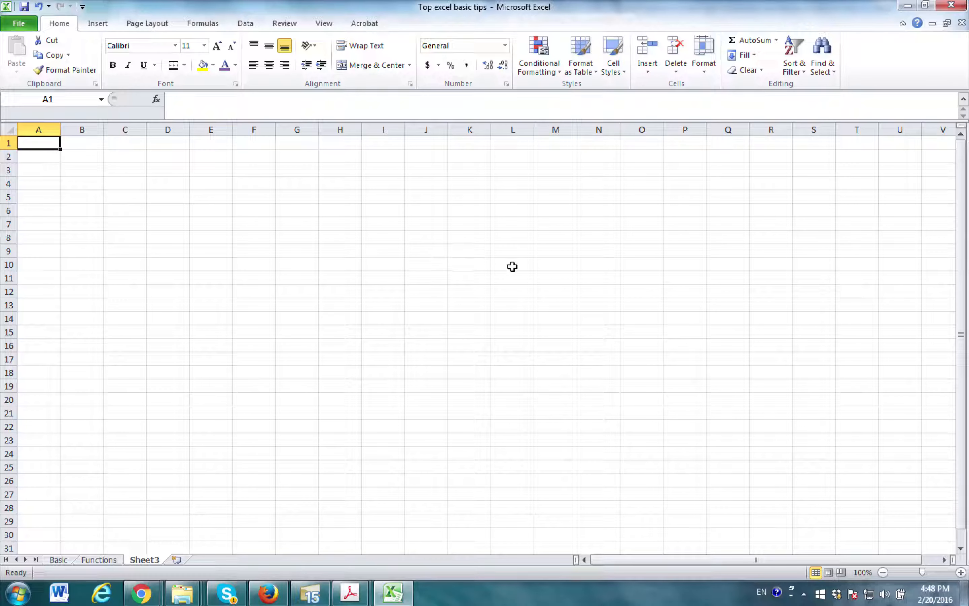
click(81, 183)
text(100)
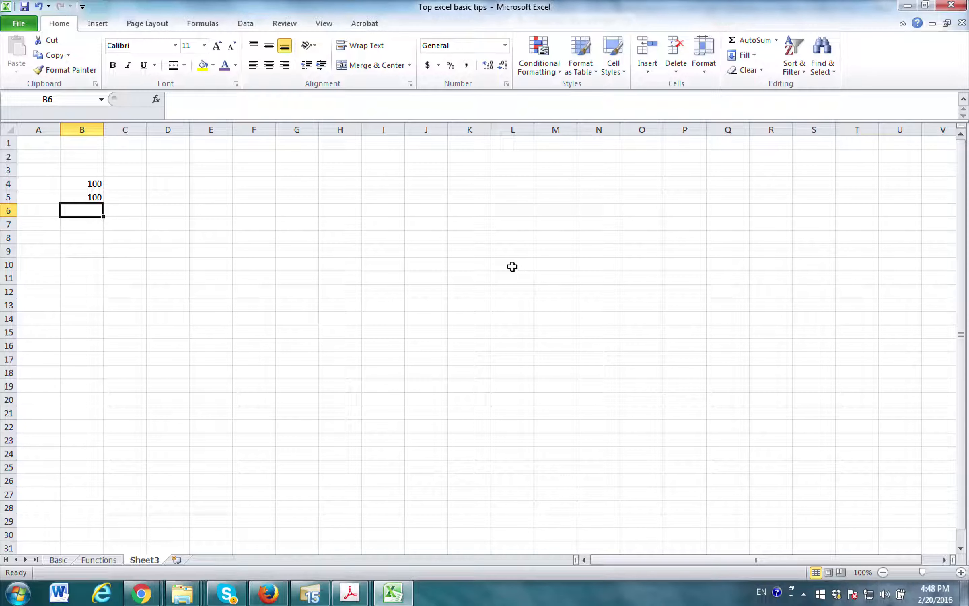
click(82, 183)
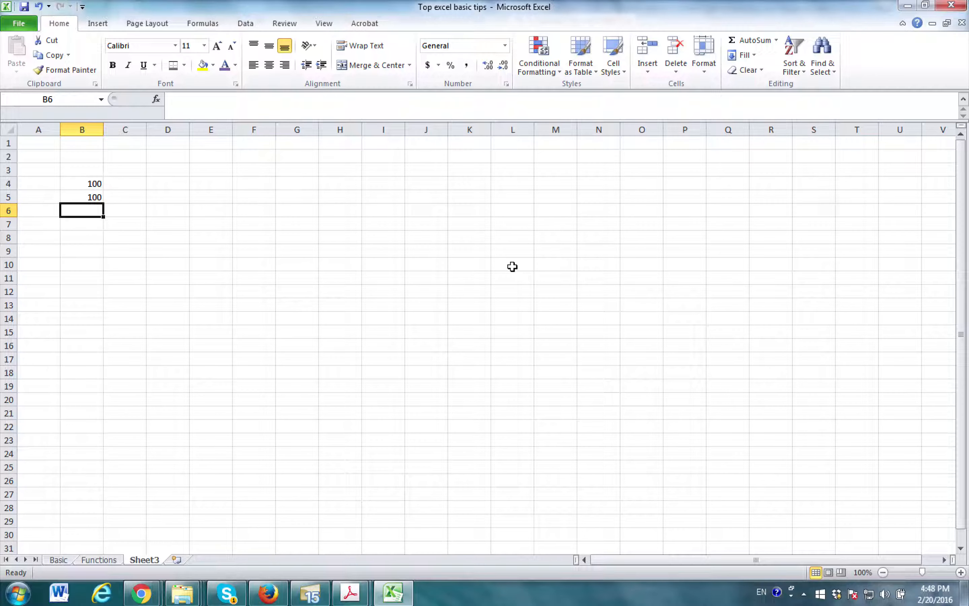
text(=)
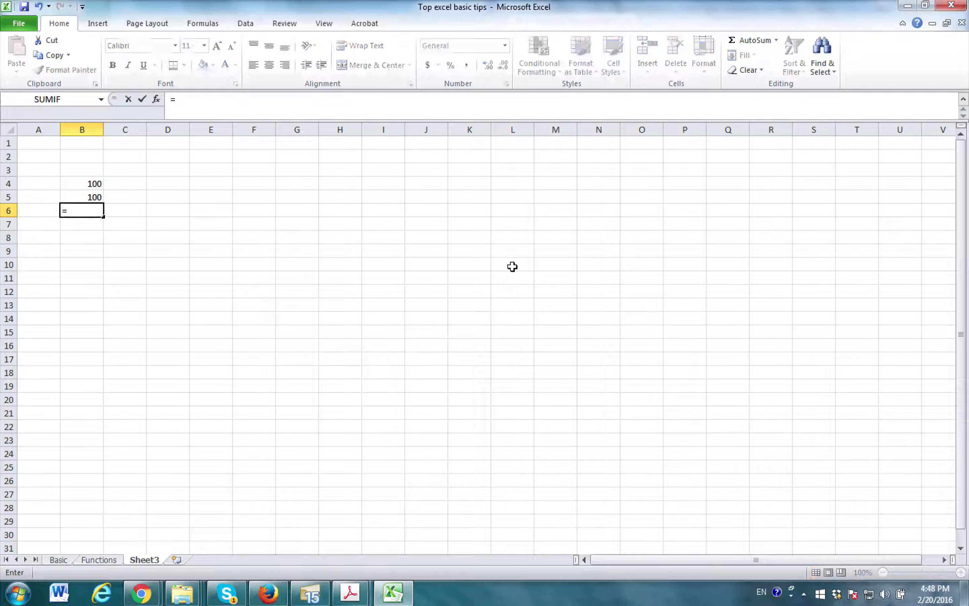
click(82, 184)
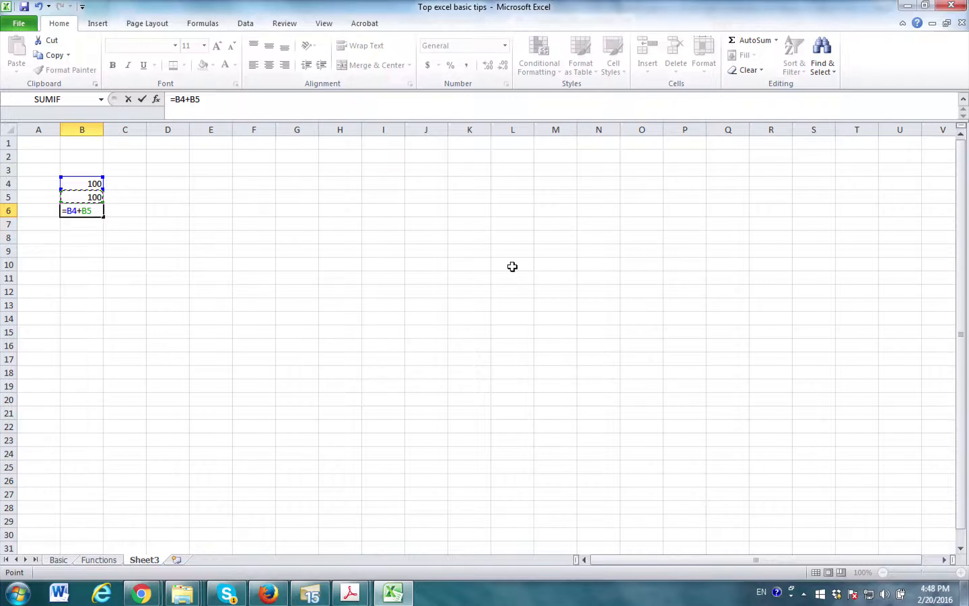
key(Return)
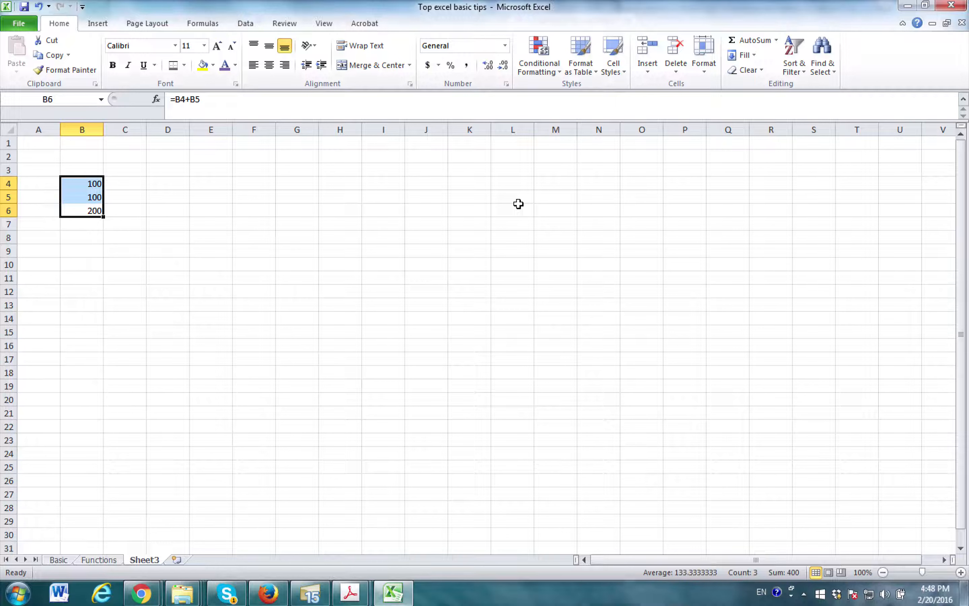
key(Delete)
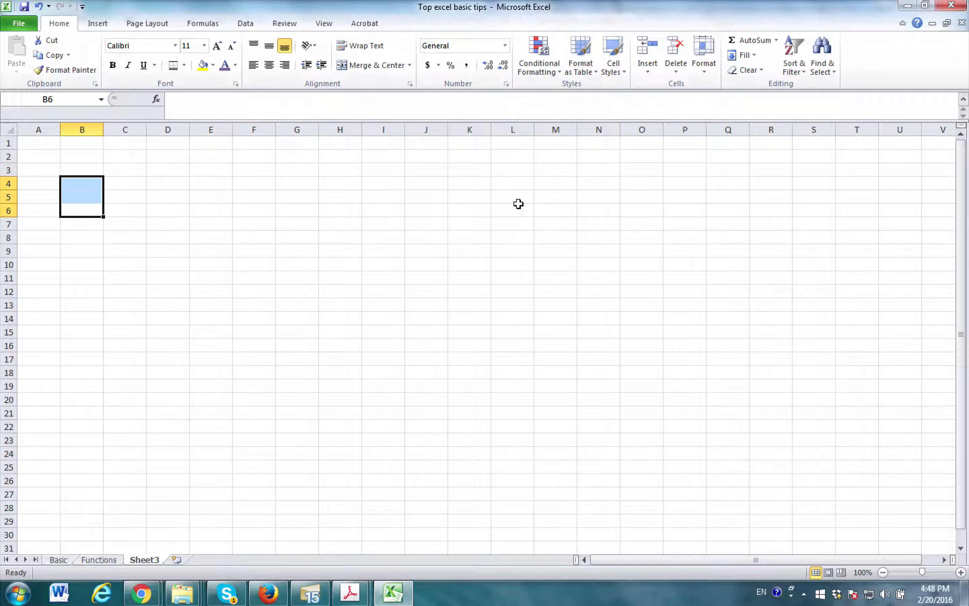
Step: On the Basic sheet, extend the bonus tip in D26 to end with '- shift and arrow'
click(58, 559)
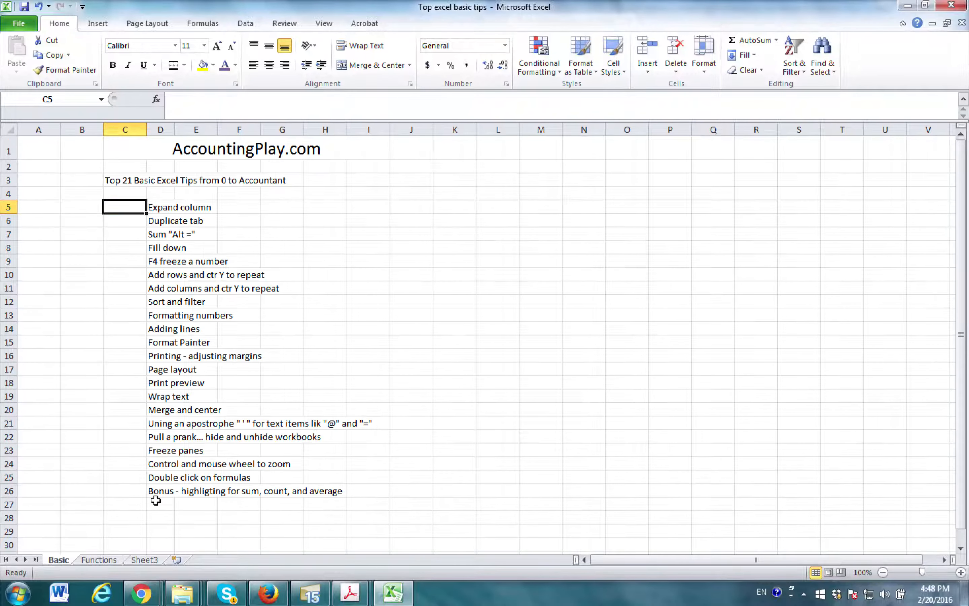
double_click(161, 490)
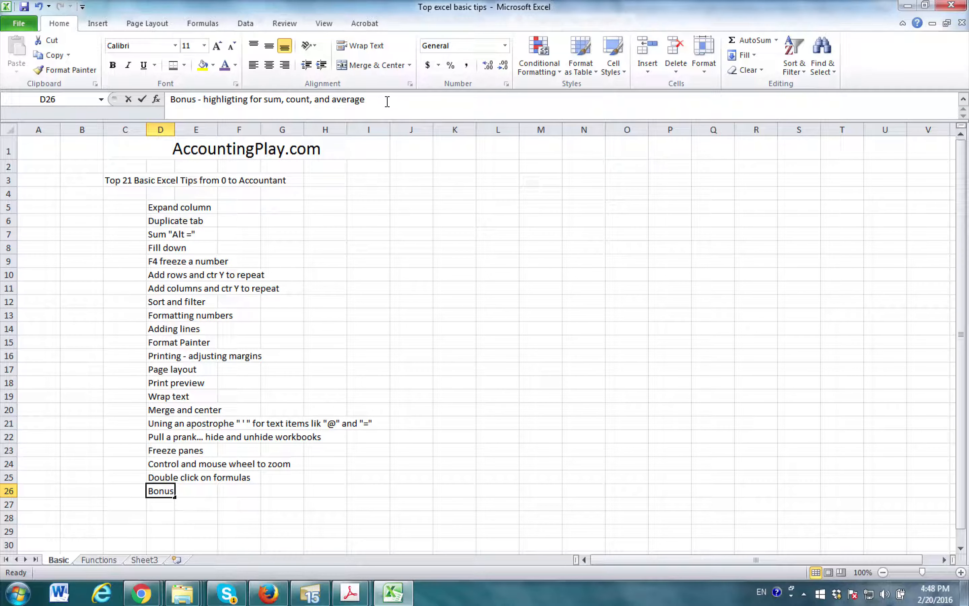
text(ge)
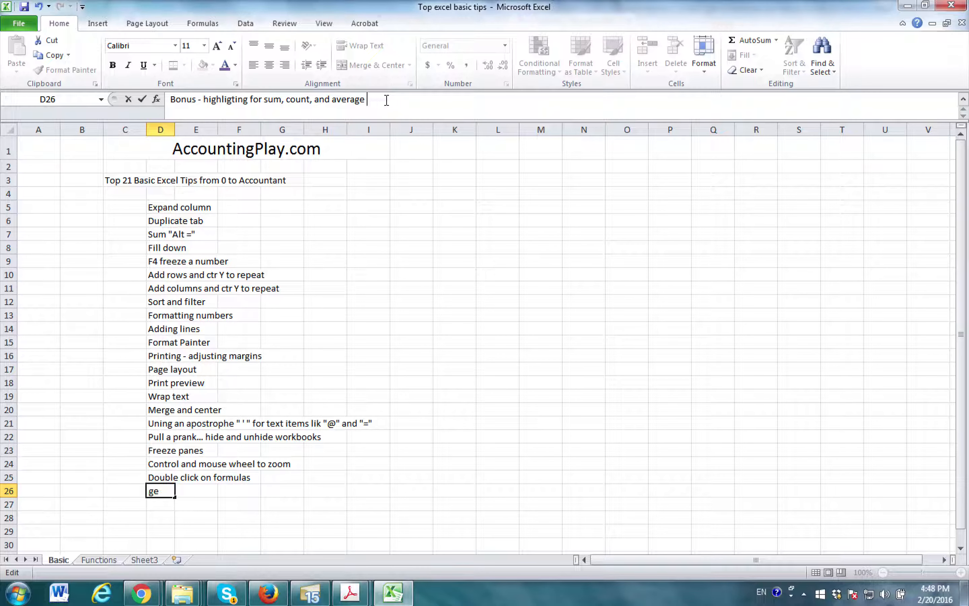
text(- shif)
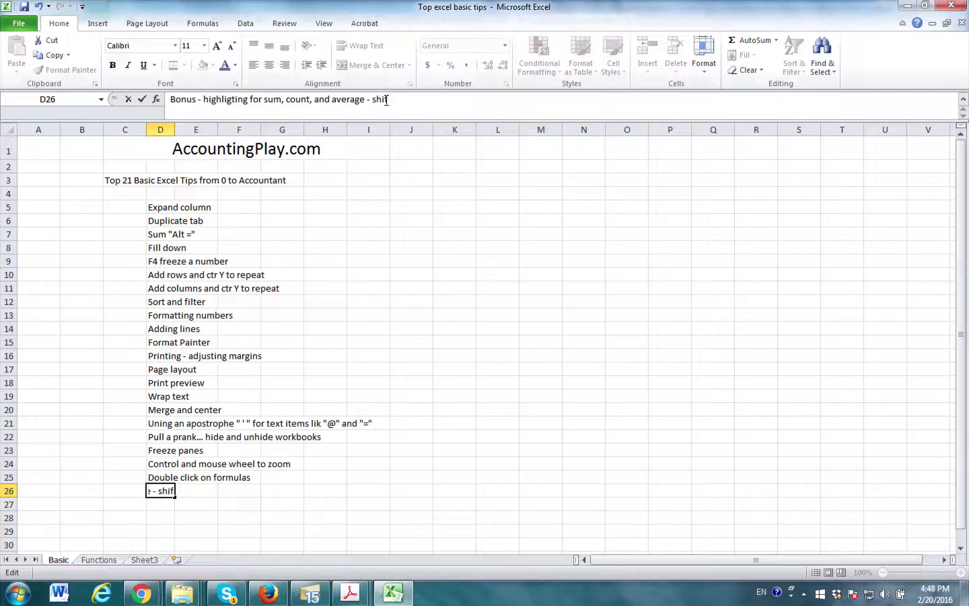
key(Return)
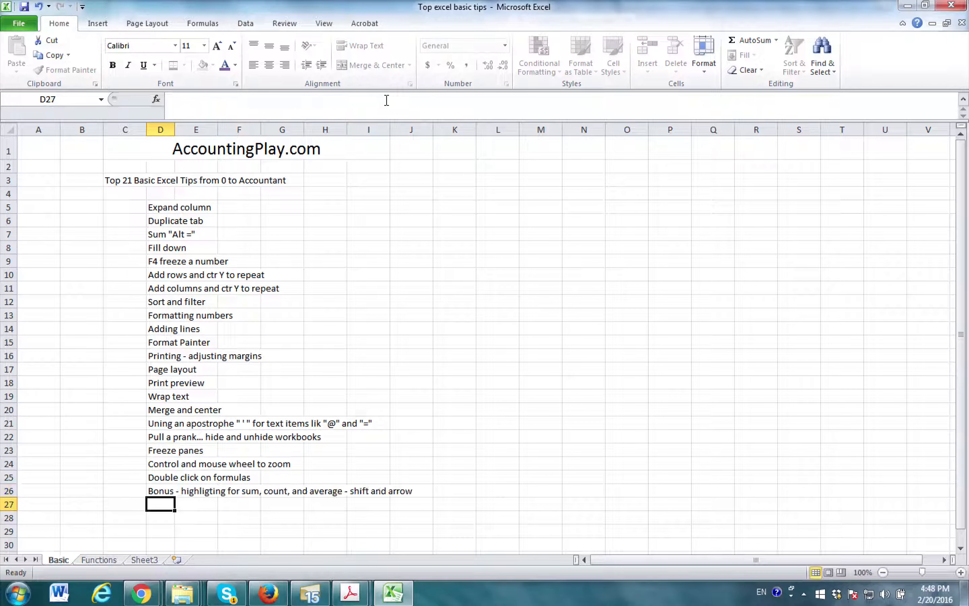
Step: Make the first tip read 'Expand column or row' and adjust column D's width
click(160, 208)
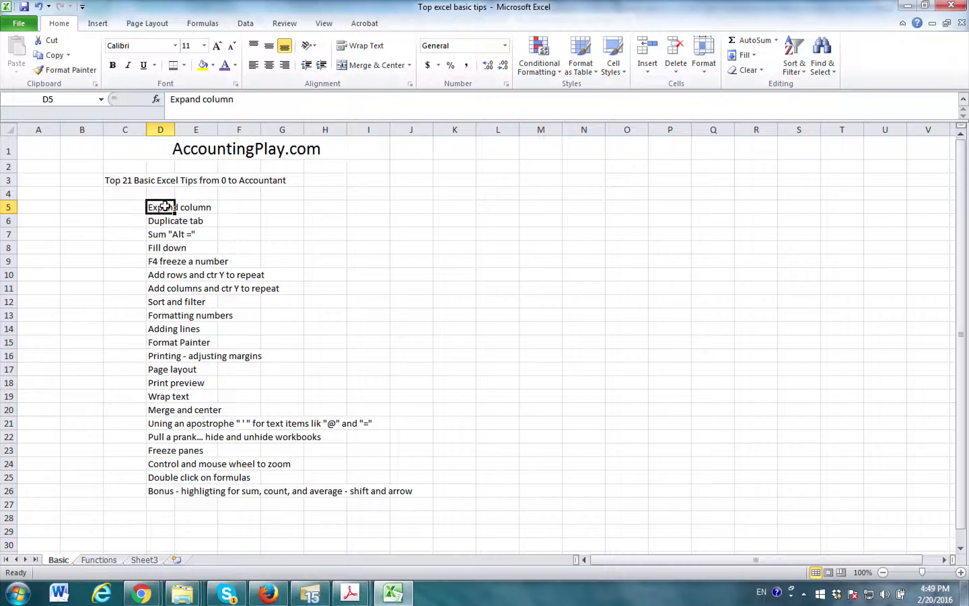
mouse_move(175, 129)
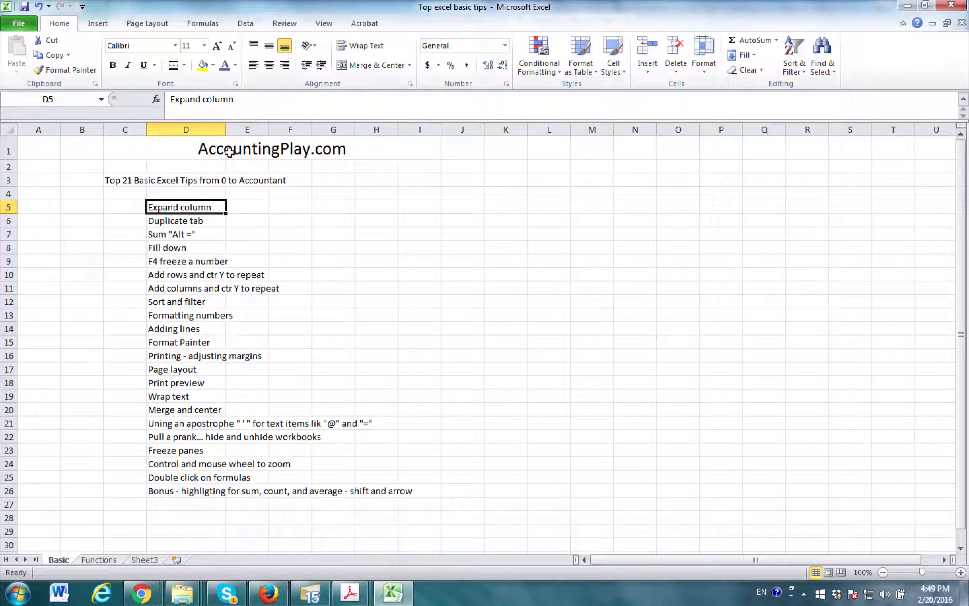
text(or)
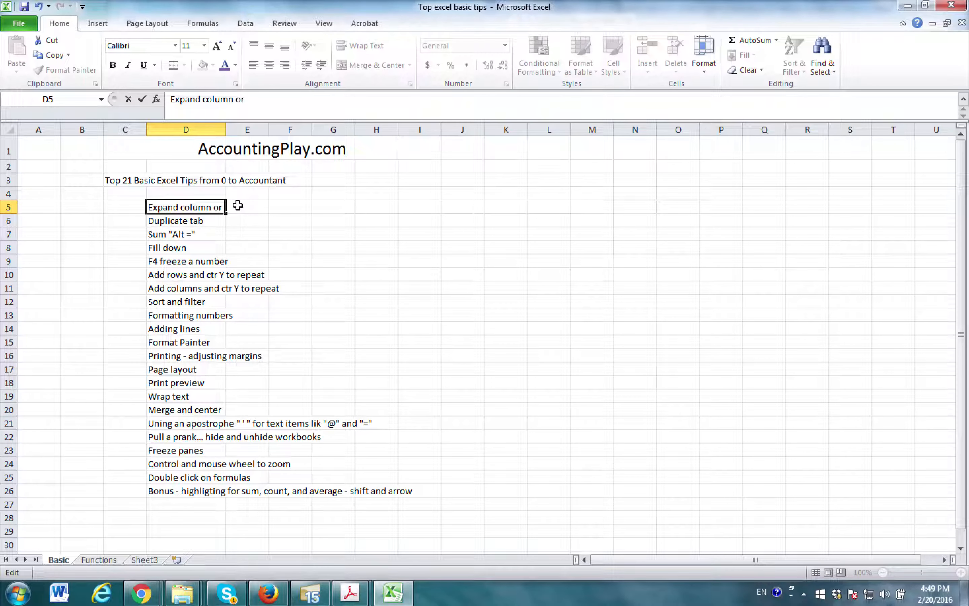
key(Return)
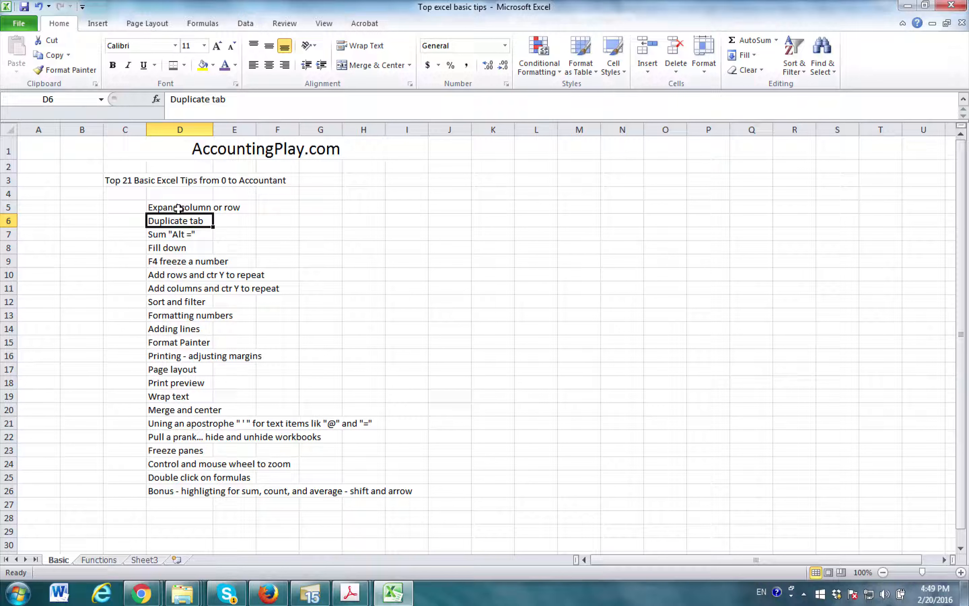
click(180, 207)
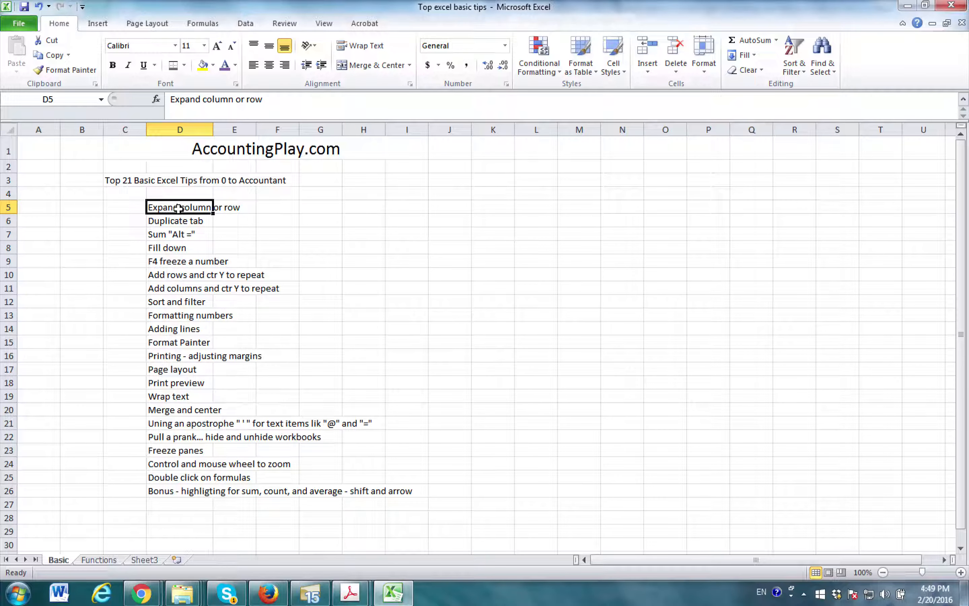
drag(207, 130, 200, 130)
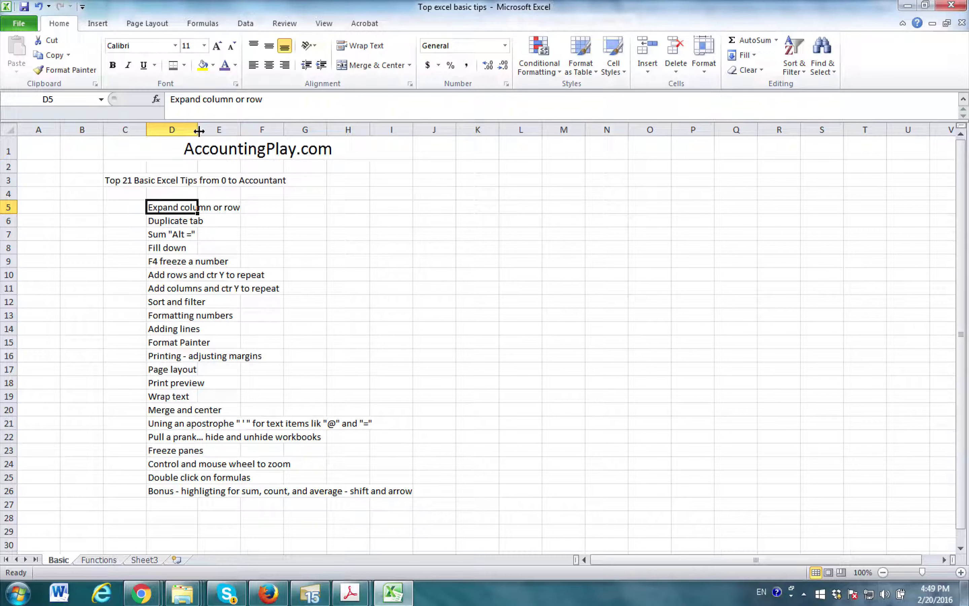
drag(200, 129, 214, 130)
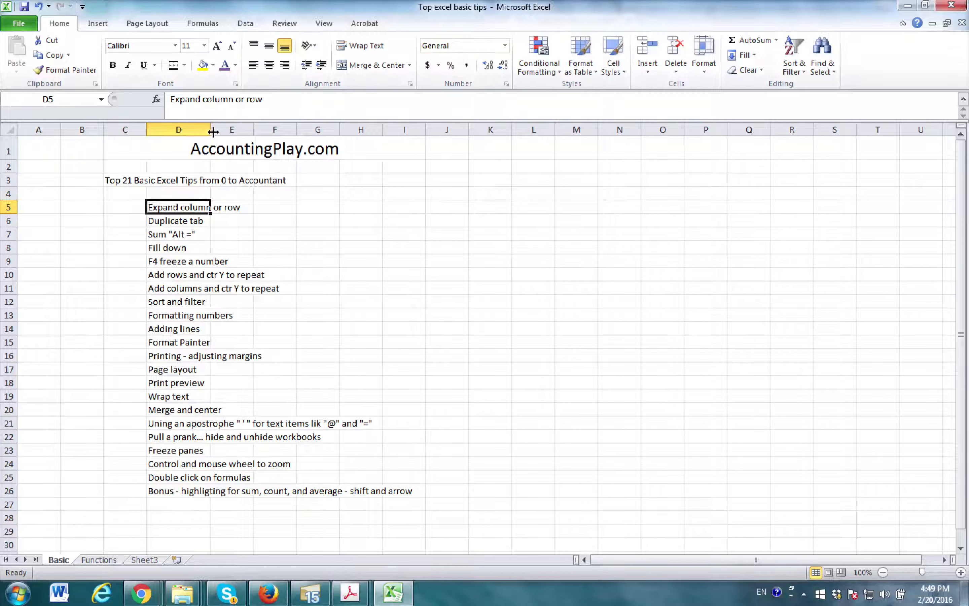
Step: Extend D5 with ', also can double click the row or column'
double_click(179, 207)
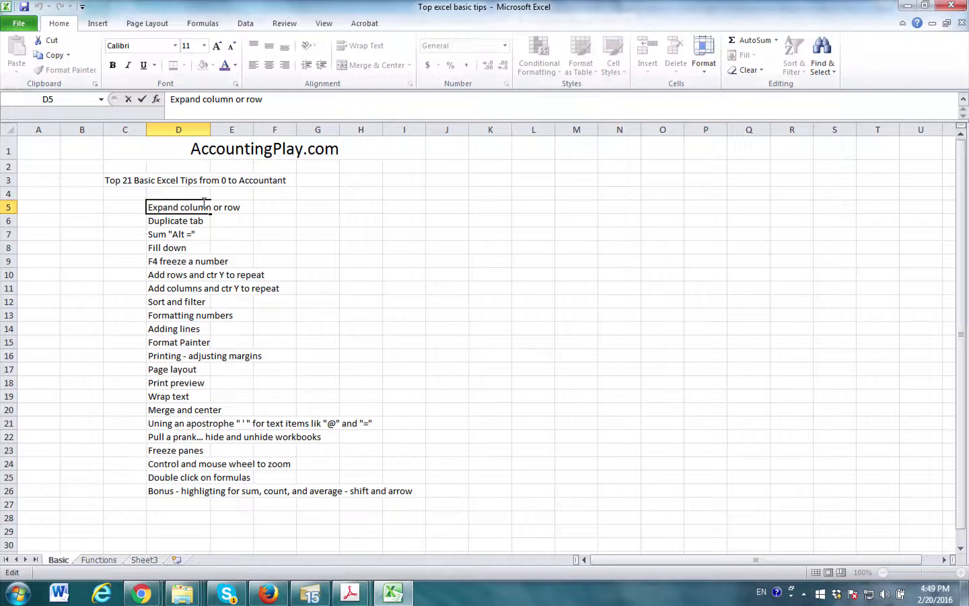
text(, also can)
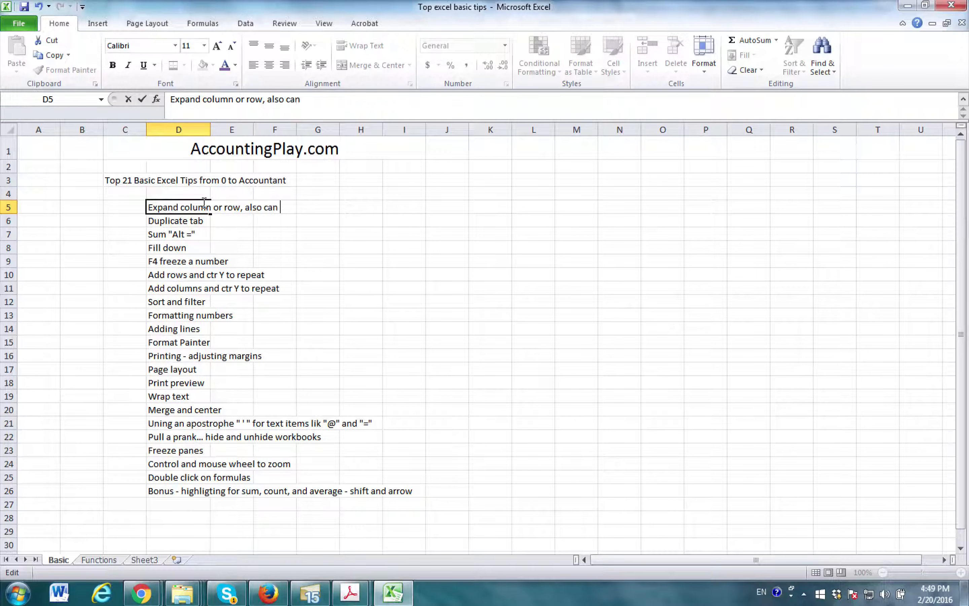
text(double click)
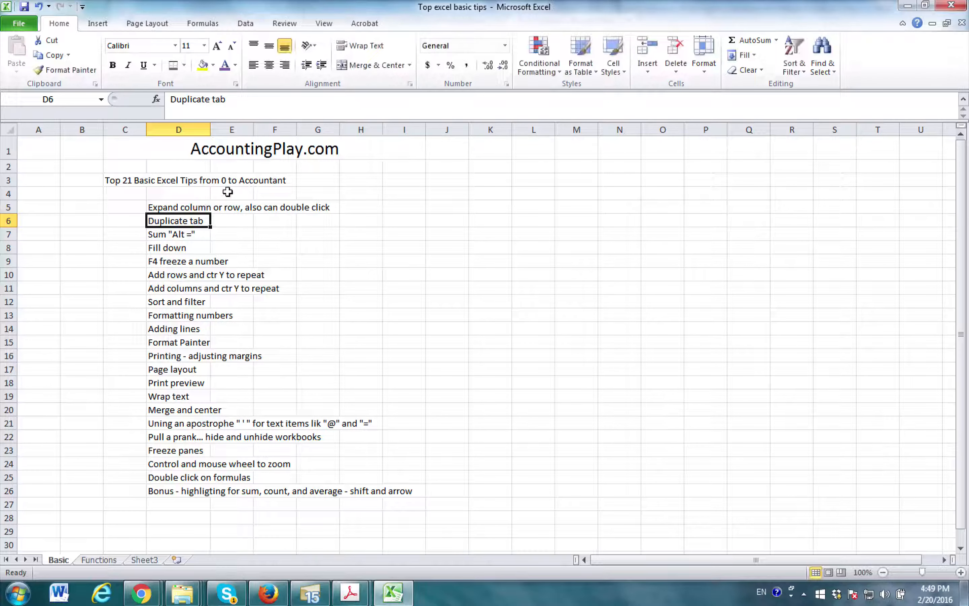
double_click(179, 207)
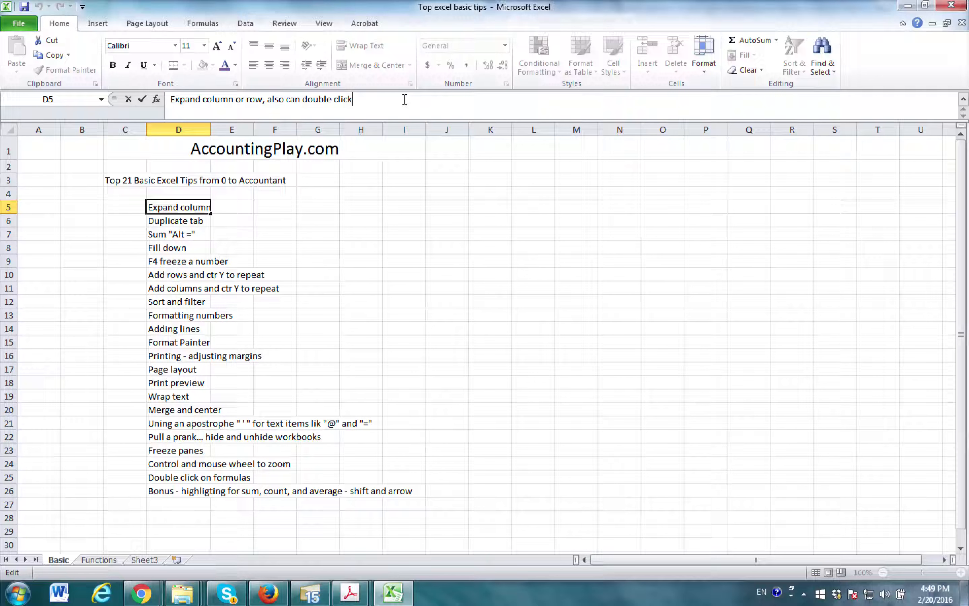
text(the row)
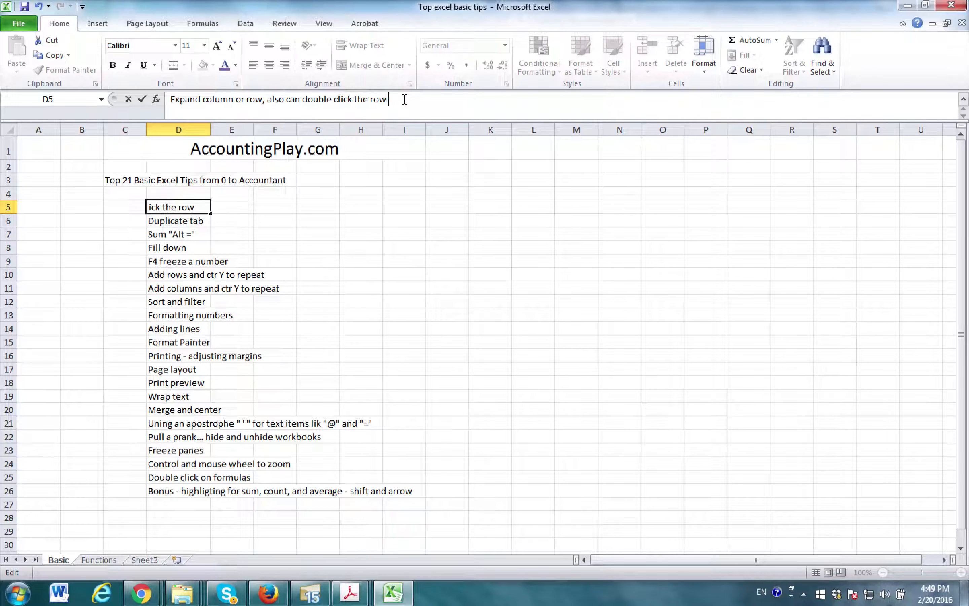
text(or colum)
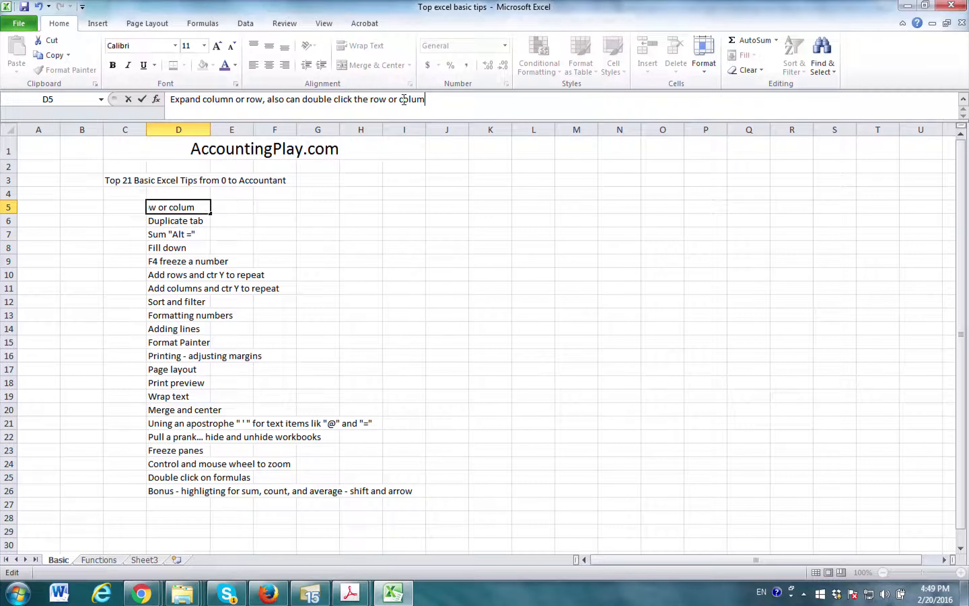
key(Return)
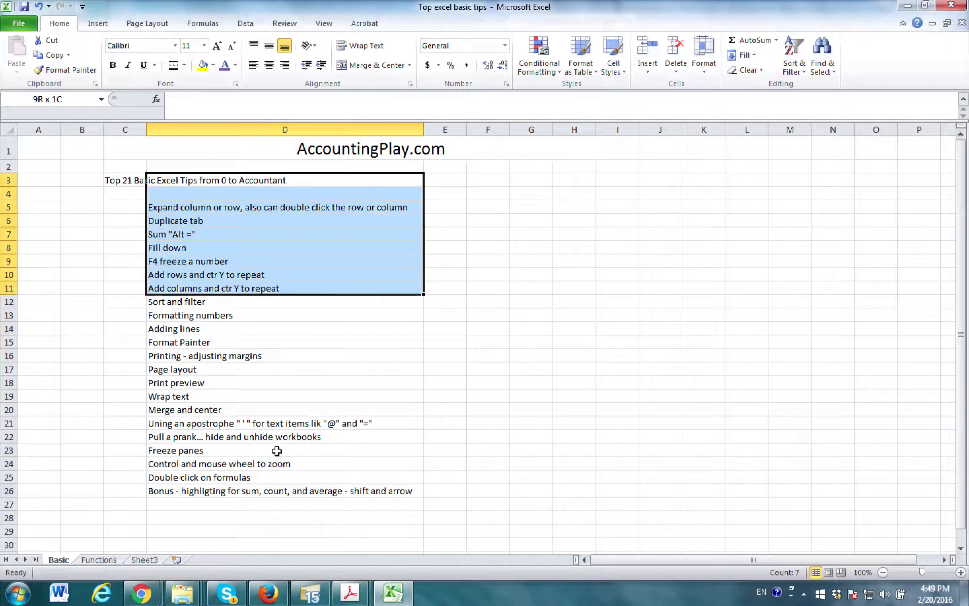
click(82, 409)
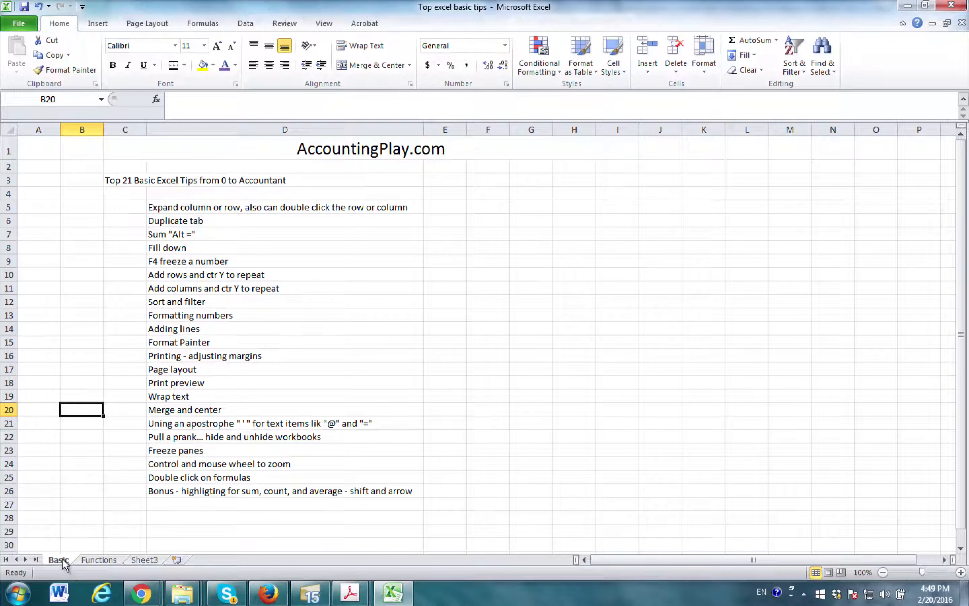
right_click(58, 559)
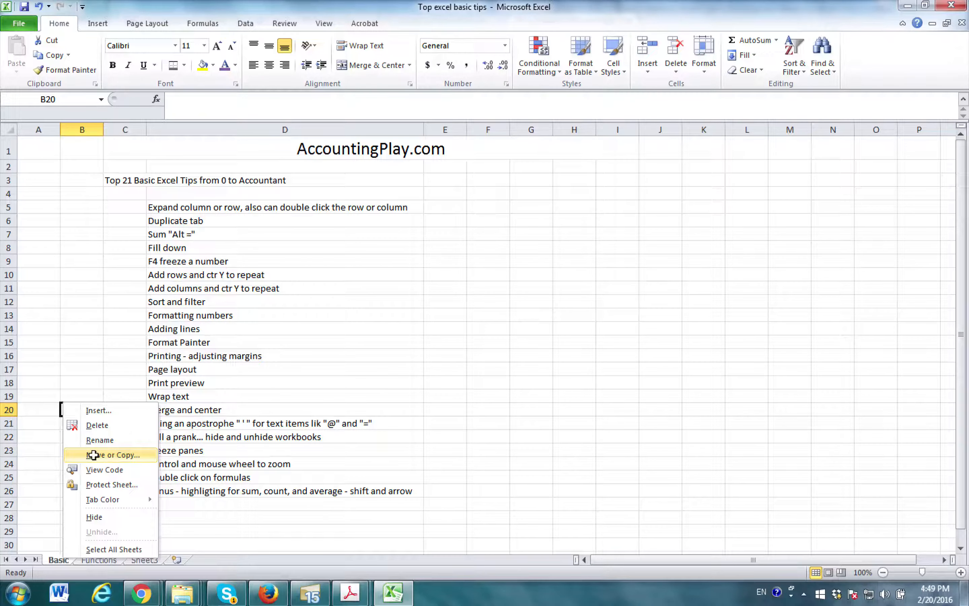
click(111, 455)
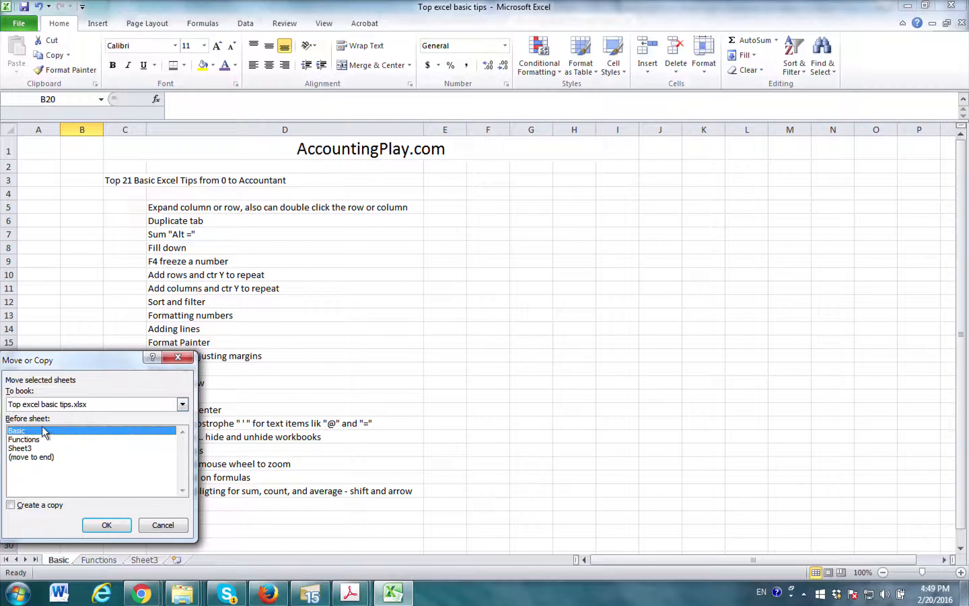
mouse_move(55, 510)
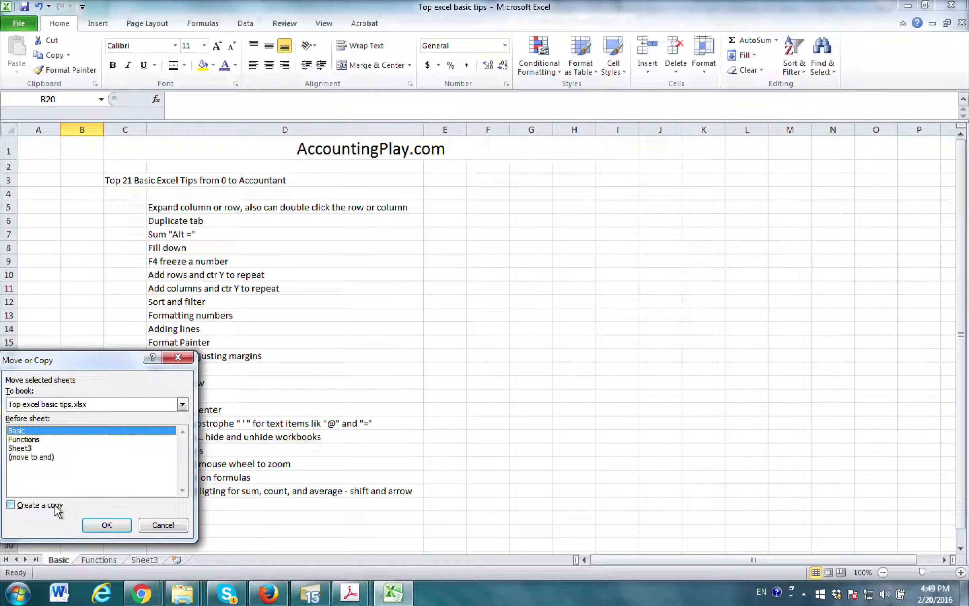
click(106, 525)
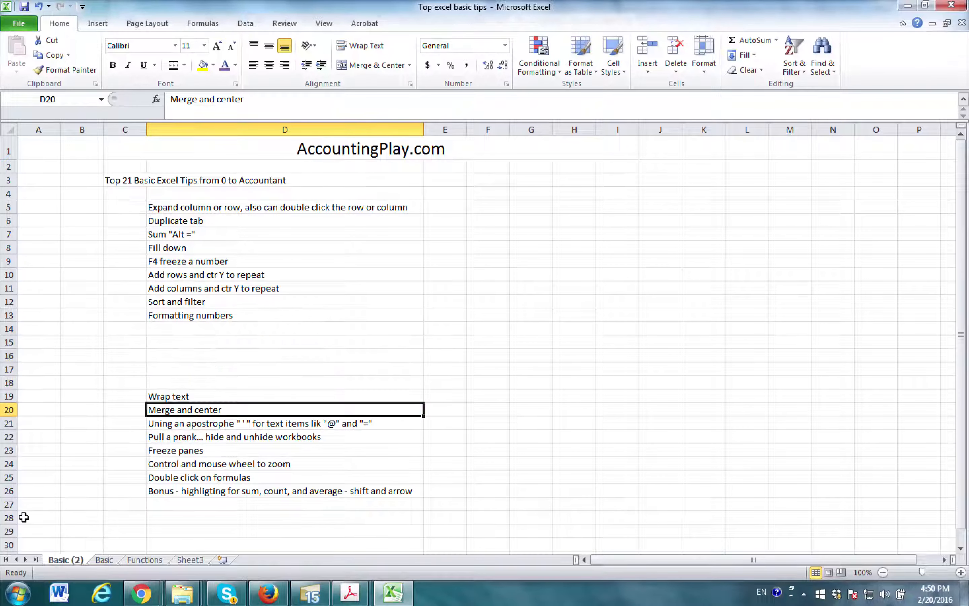
right_click(65, 558)
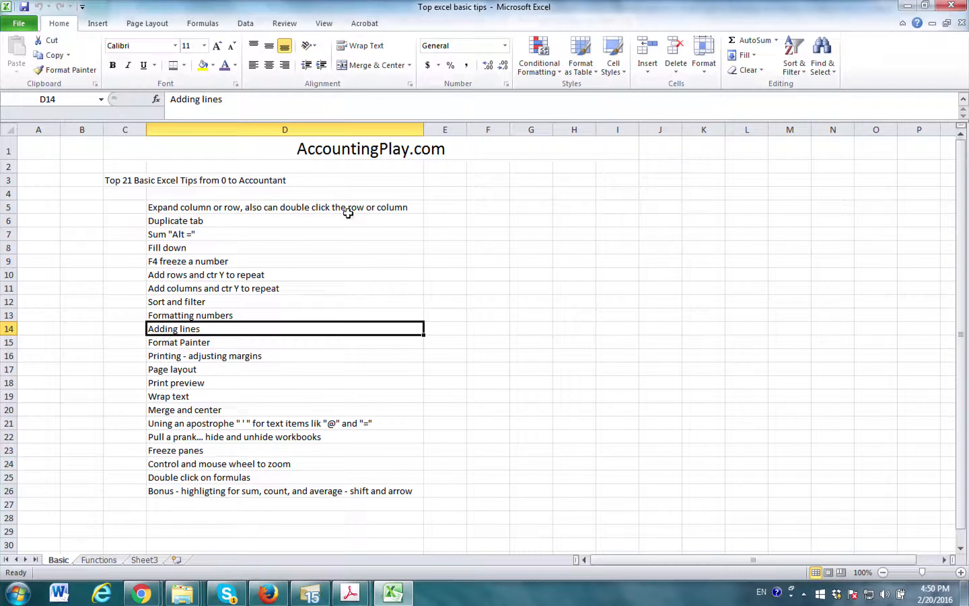
mouse_move(124, 218)
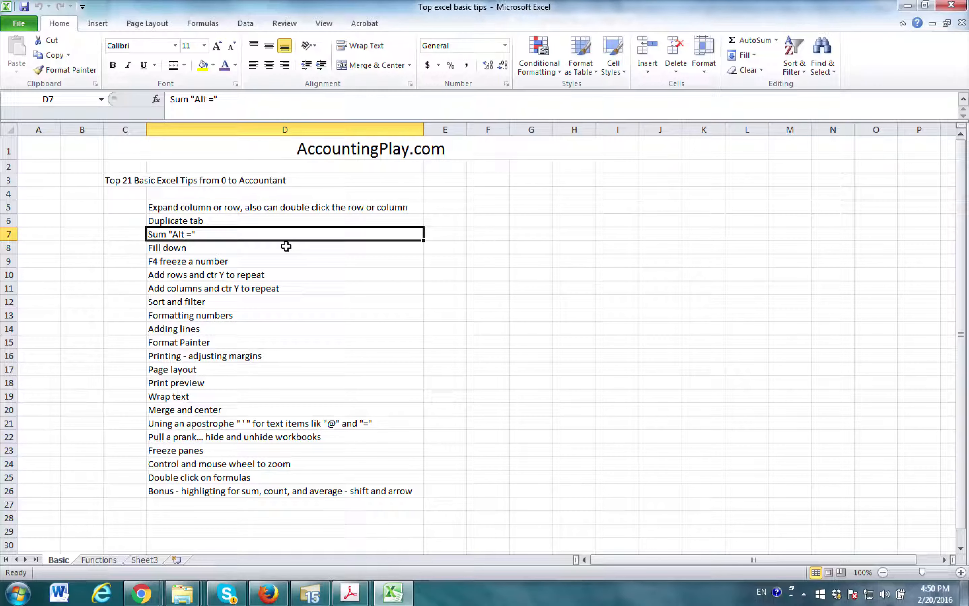
Step: Enter 100, 25, 11 and 2 in F7:F10 and total them as 138 in F11
click(488, 234)
text(100)
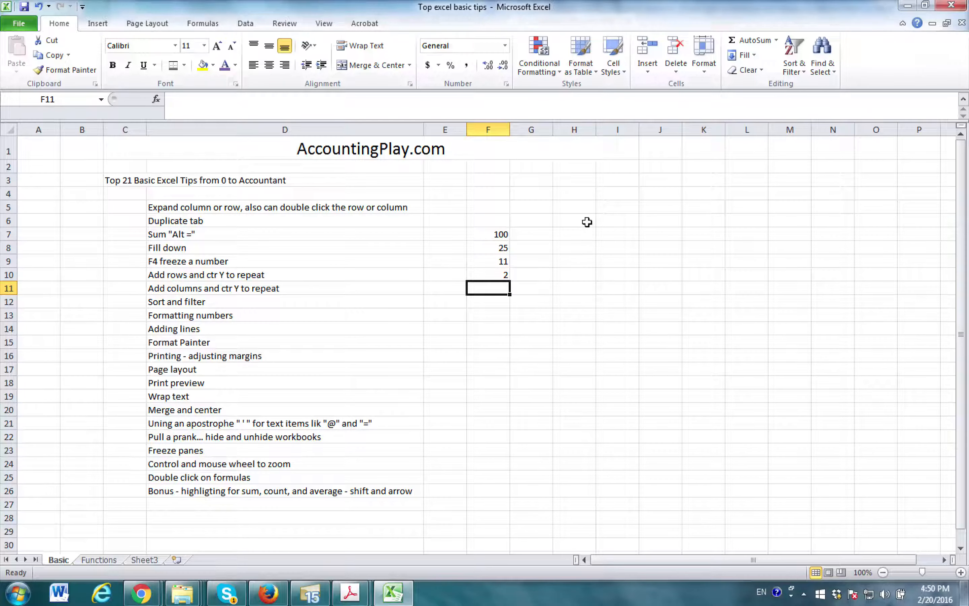
text(=F10)
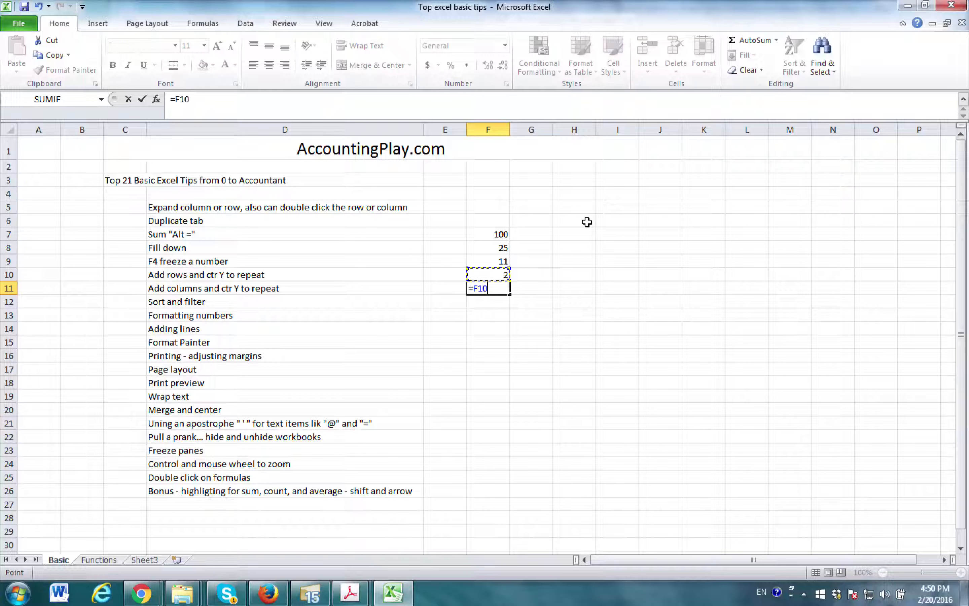
text(+F9+F8+)
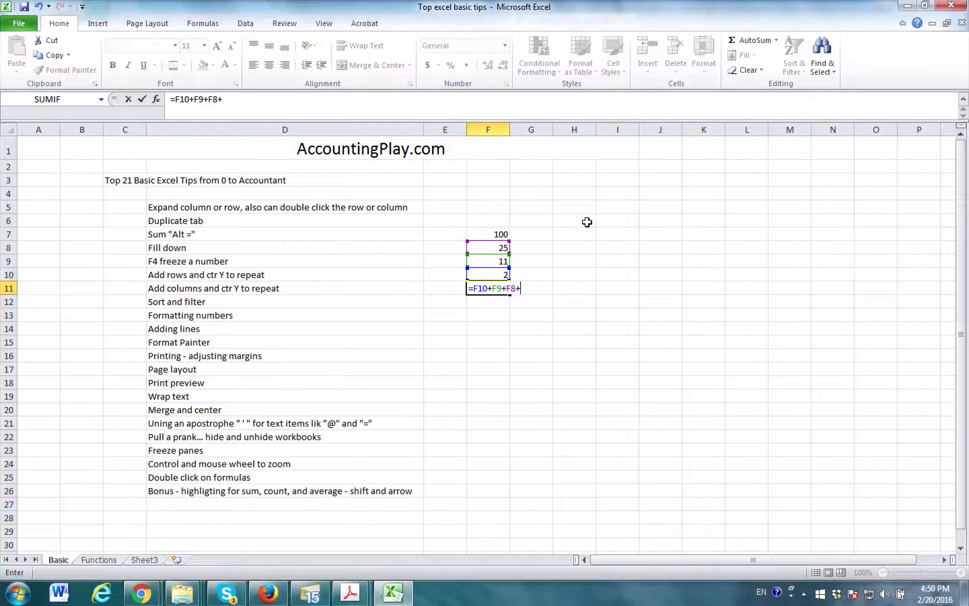
text(F7+)
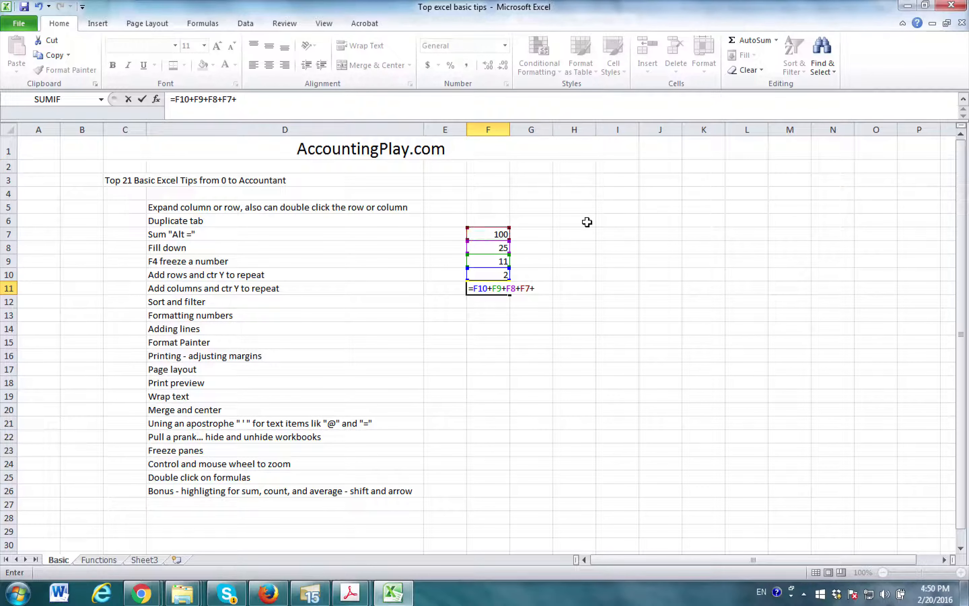
mouse_move(562, 258)
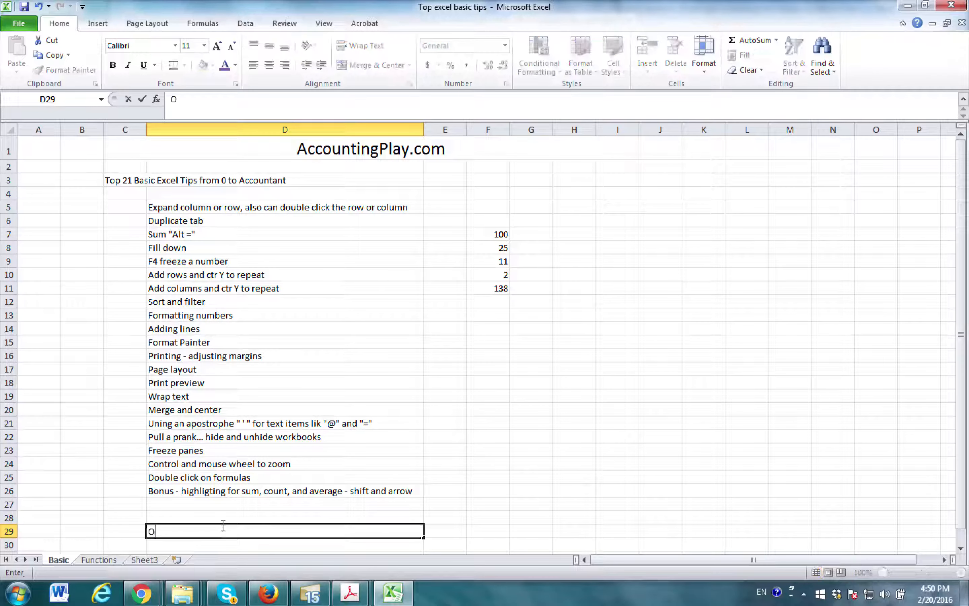
Step: Add the 'Oh and use brackets' note in D29
text(Oh and use brackets...)
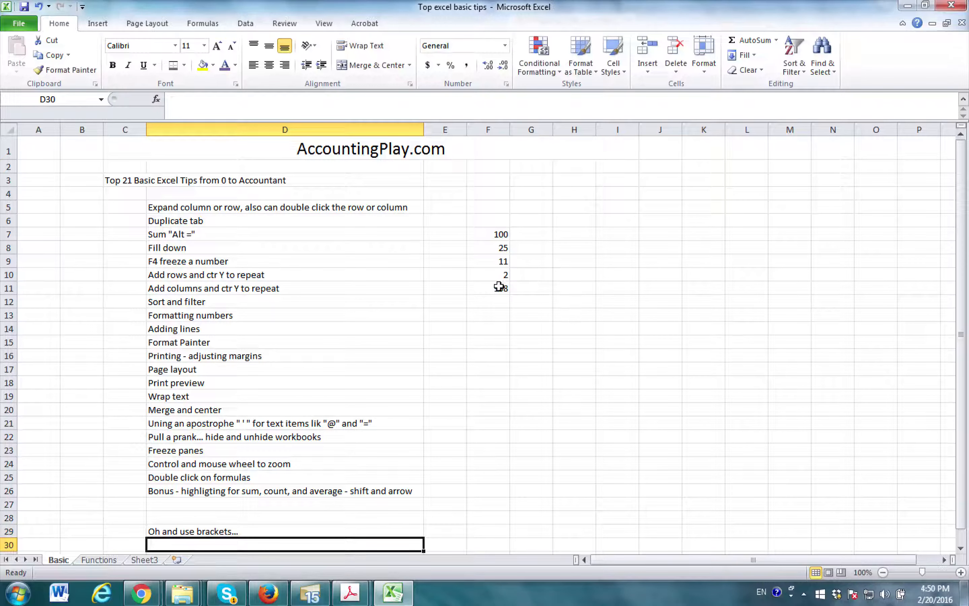
mouse_move(497, 289)
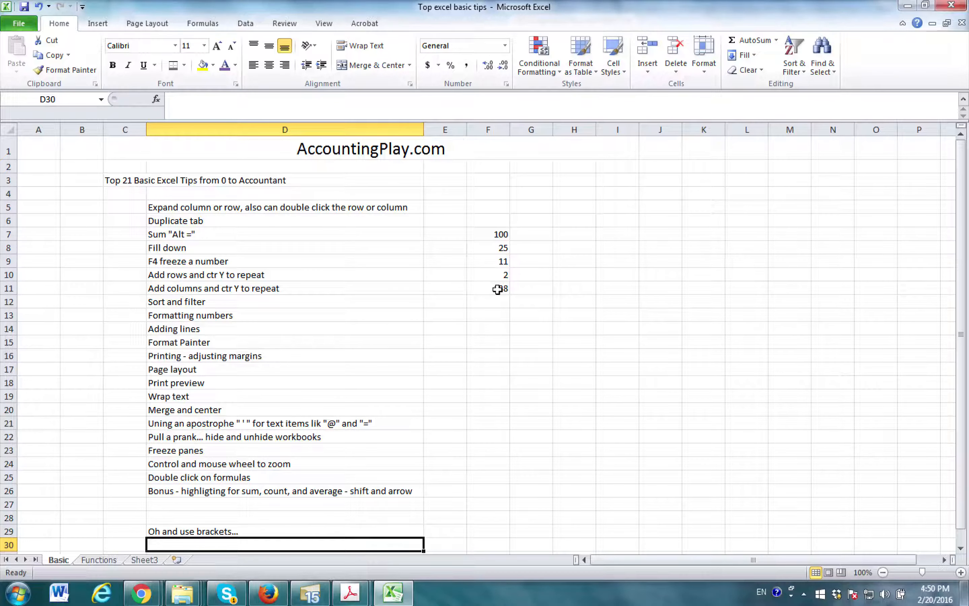
click(488, 302)
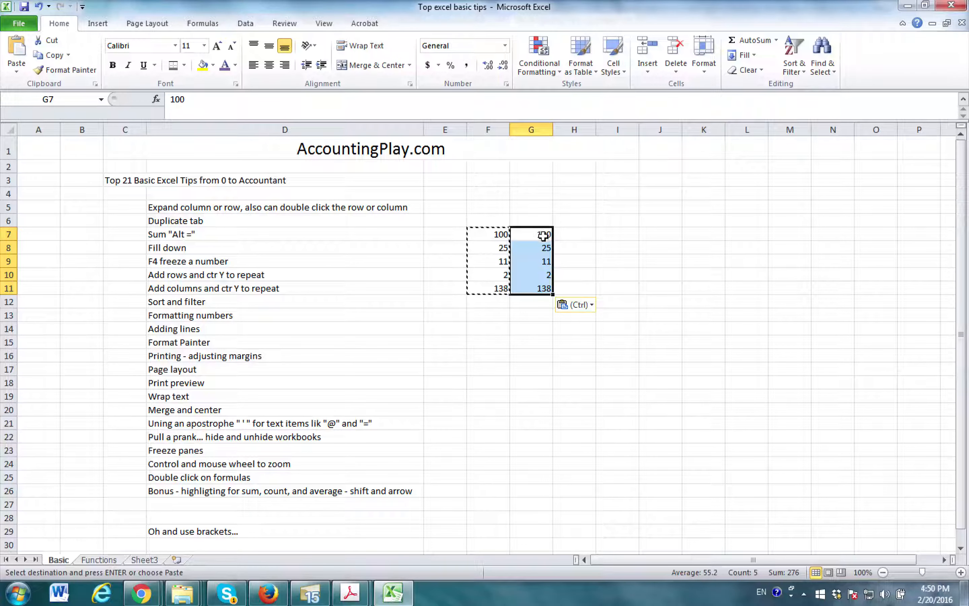
Step: Clear the copied total from G11 and move the 138 total to F13
key(Return)
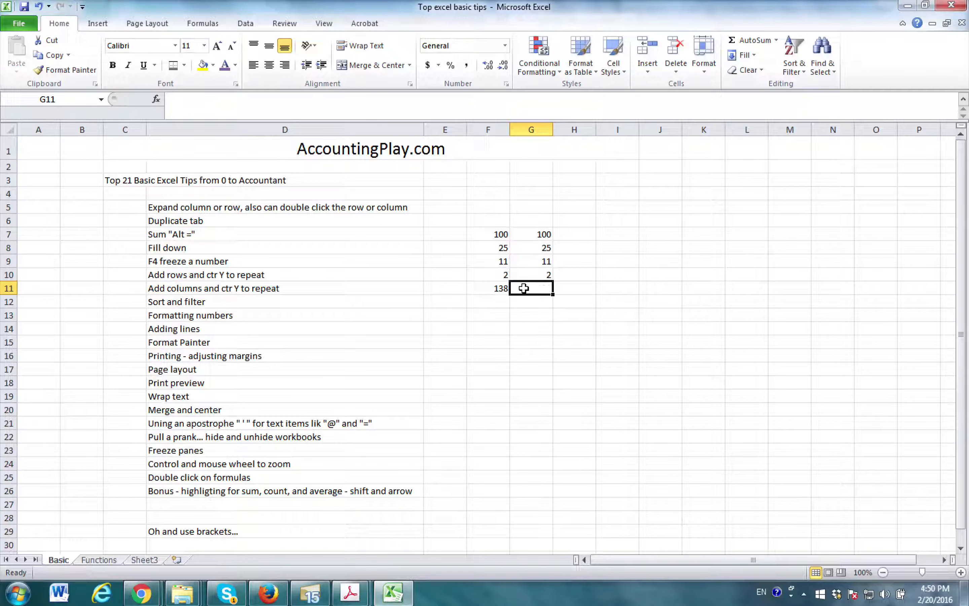
click(488, 288)
text( And you c)
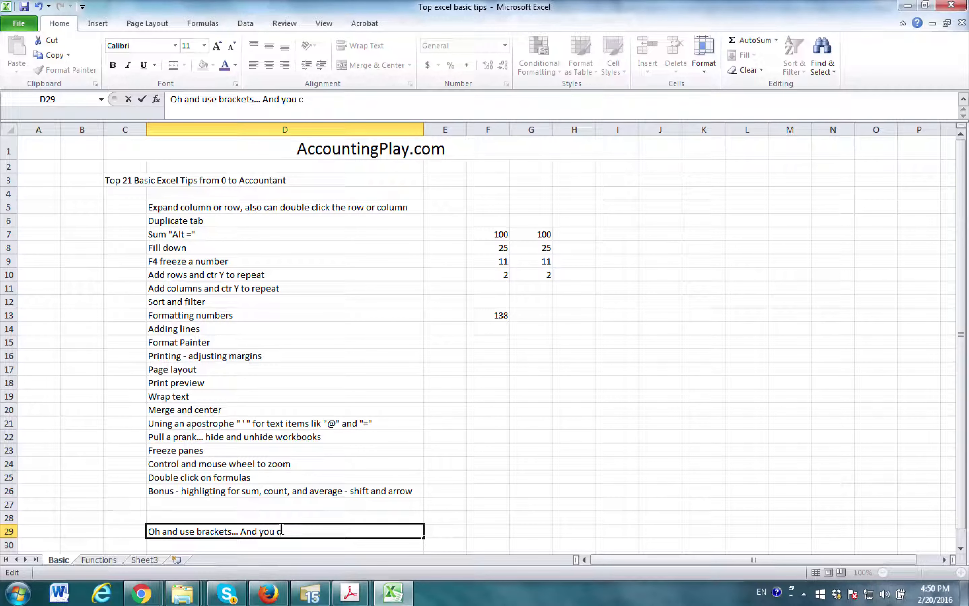
Step: Extend the row 29 note with 'And you can drag numbers! From other sources too...'
text(an drag)
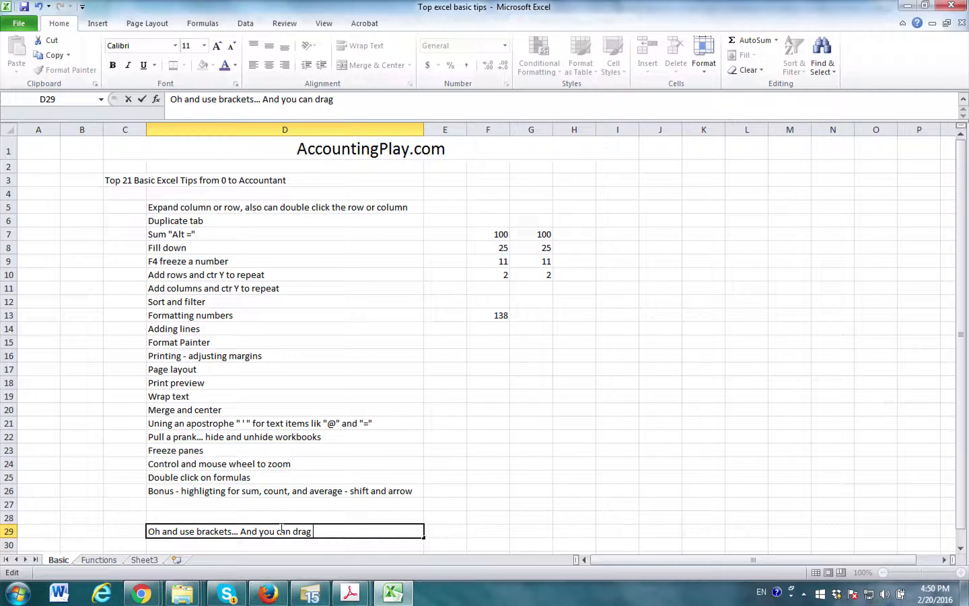
text(numbers)
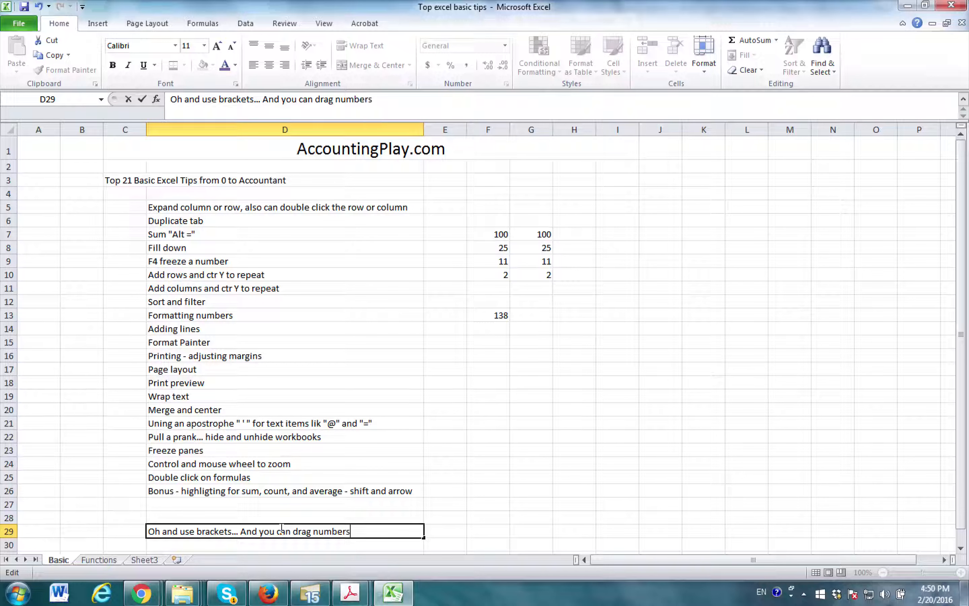
text(! From)
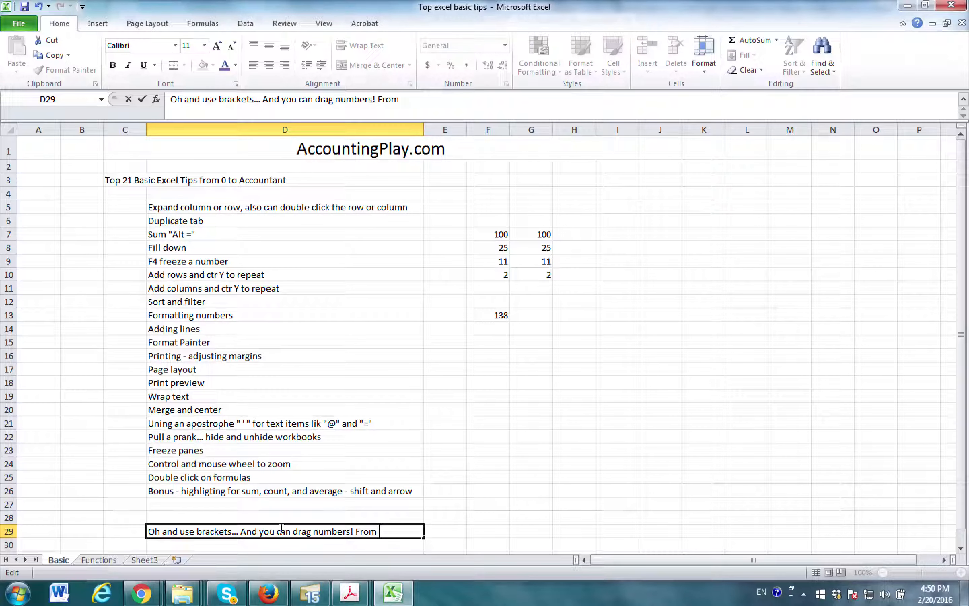
text(other s)
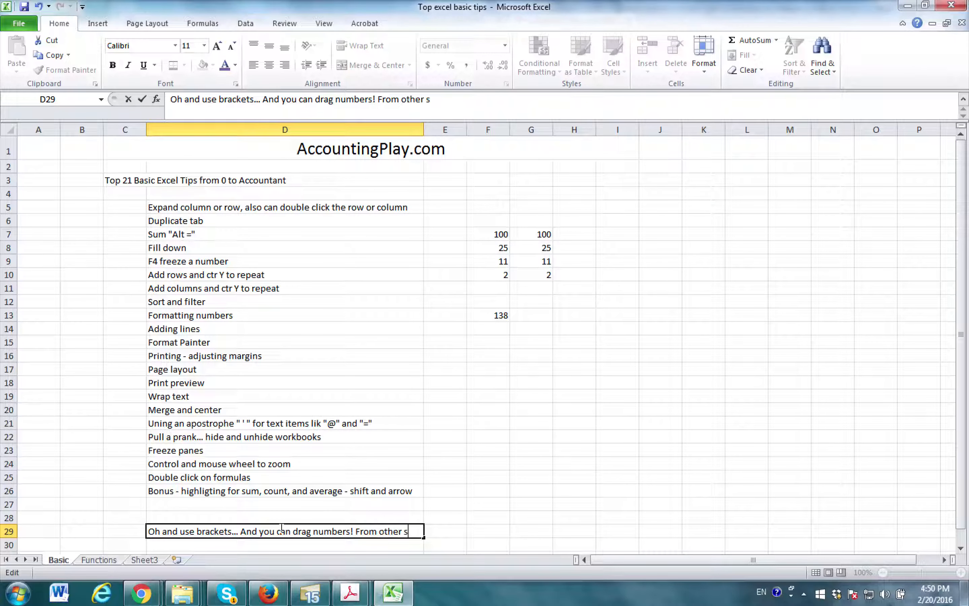
text(ources too...)
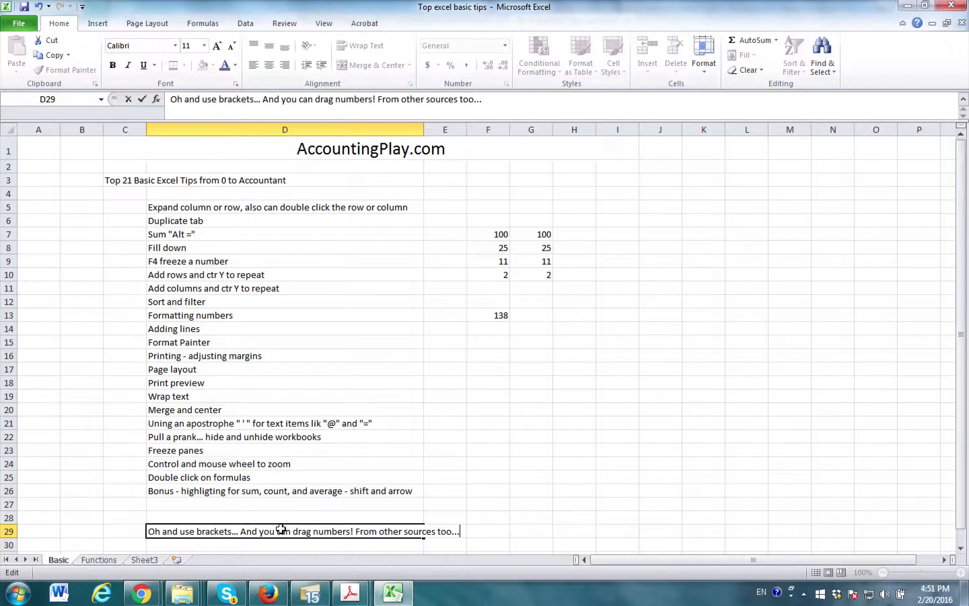
click(530, 314)
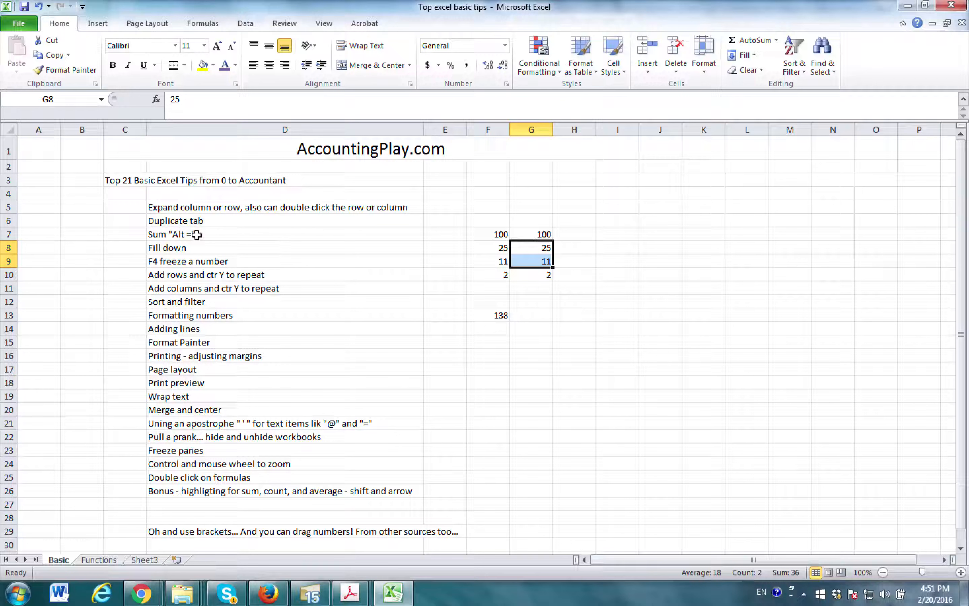
Step: Total G7:G10 in cell G13 with a SUM formula giving 276
click(530, 314)
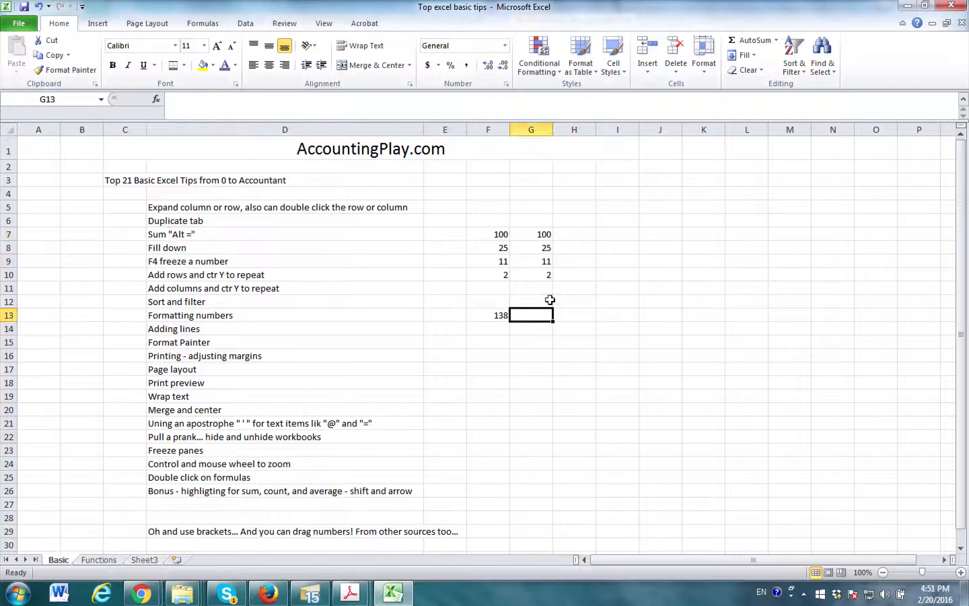
text(=sum(G7:G10)
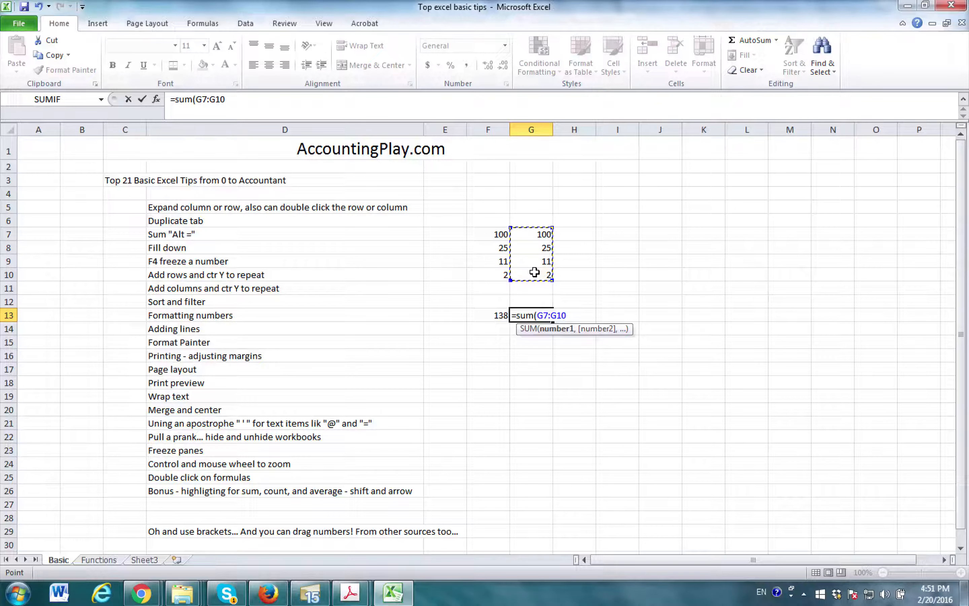
key(Return)
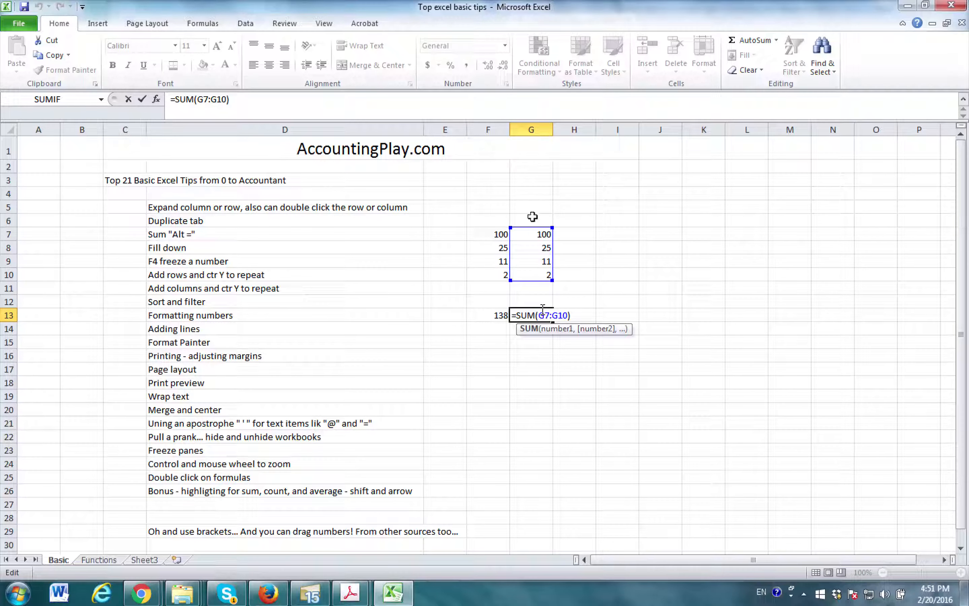
mouse_move(532, 234)
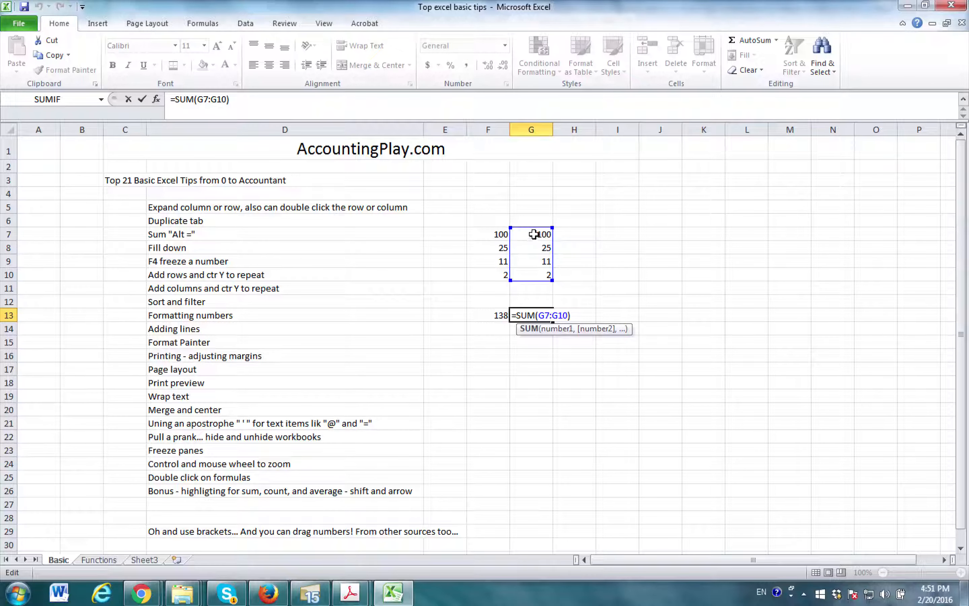
mouse_move(533, 277)
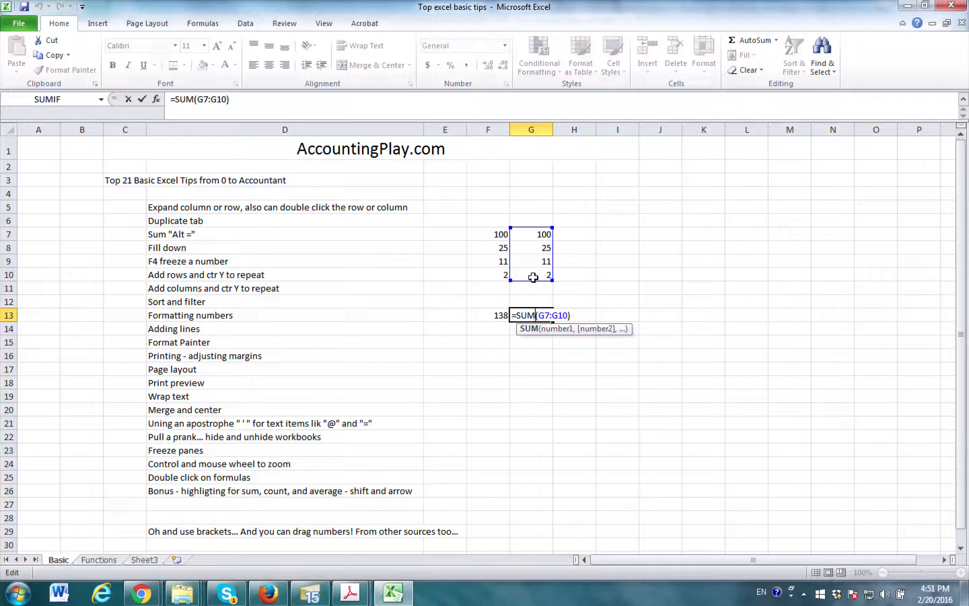
key(Return)
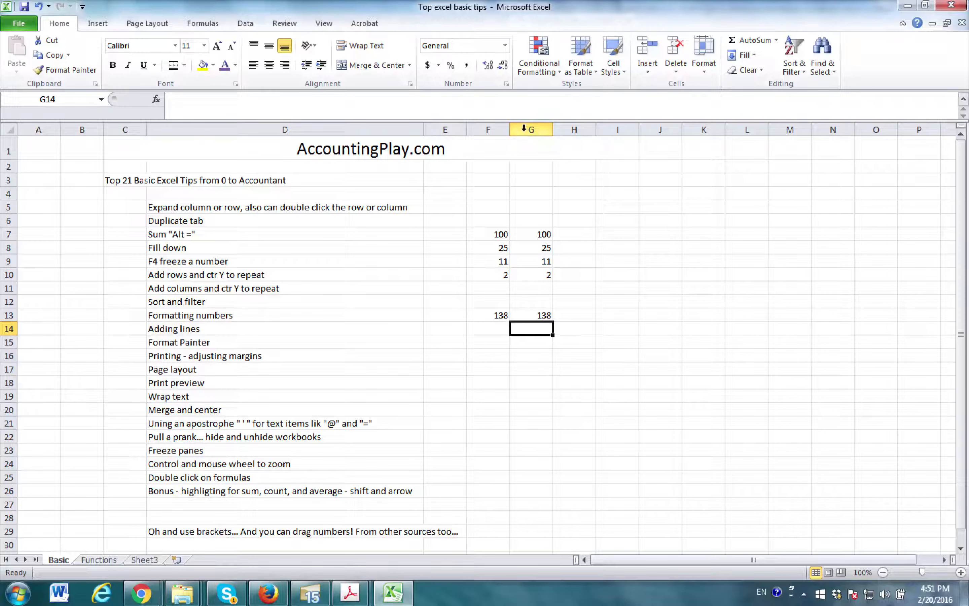
Step: Highlight column G and row 7, then reconfirm the total in G13
click(530, 129)
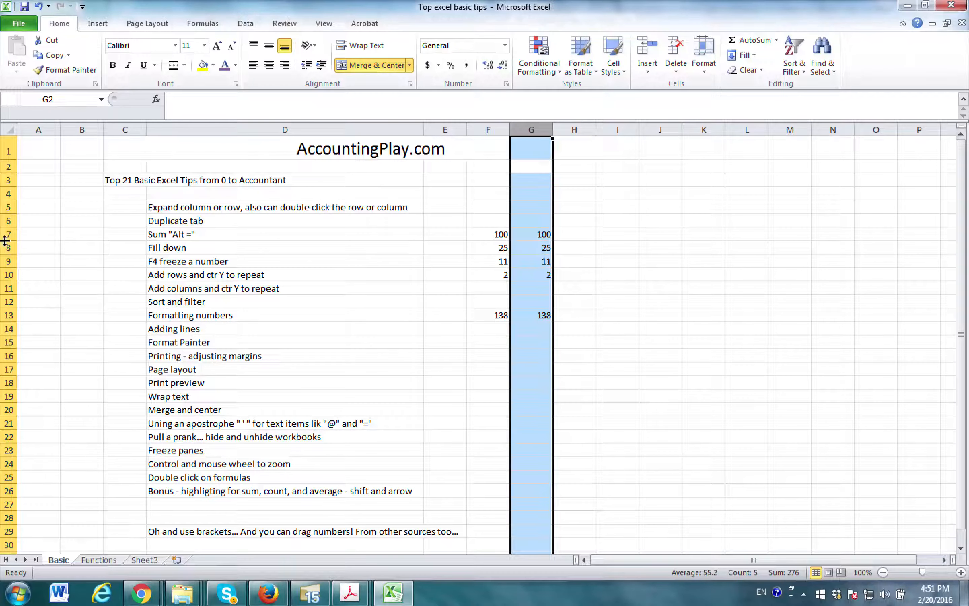
click(8, 233)
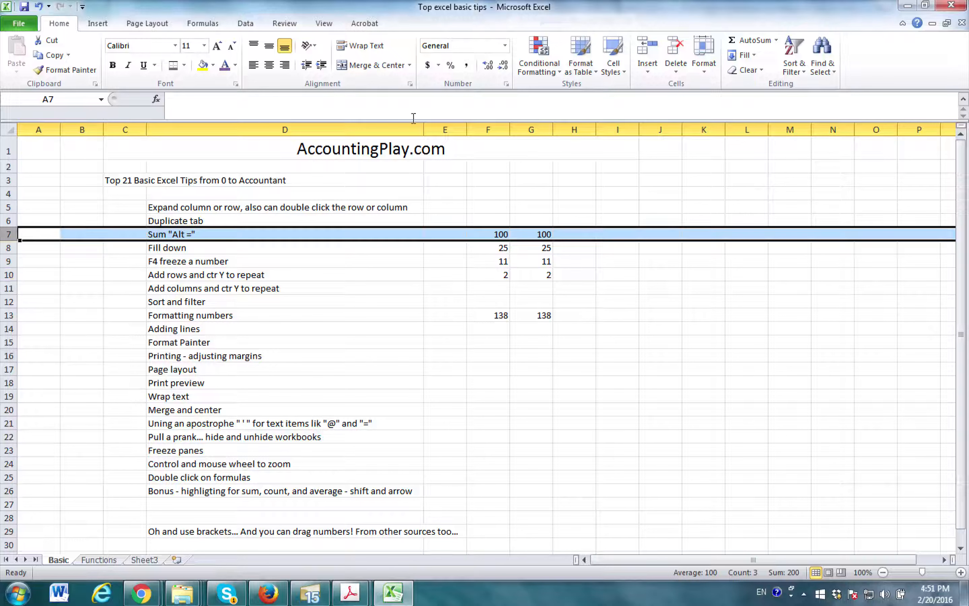
click(530, 129)
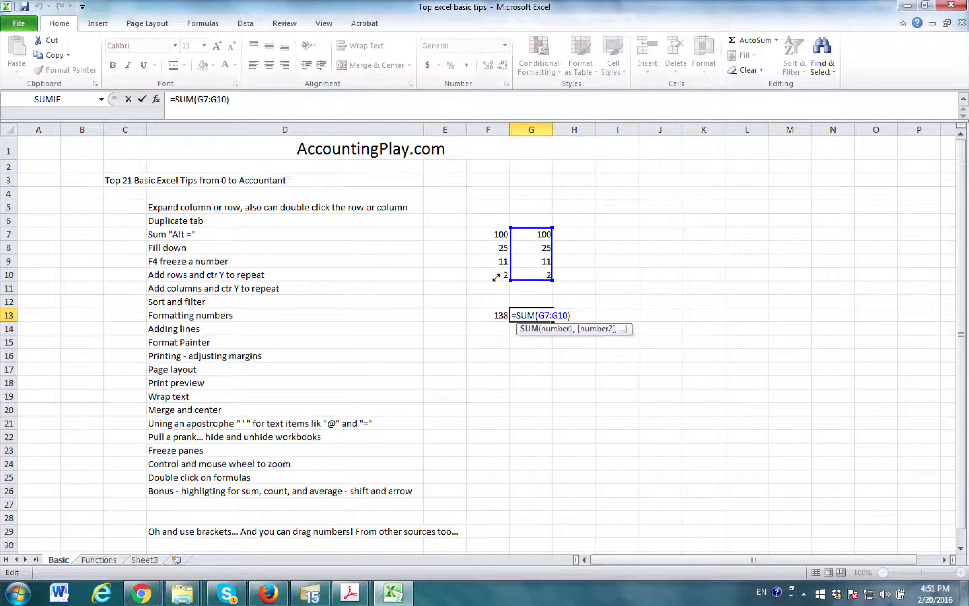
key(Return)
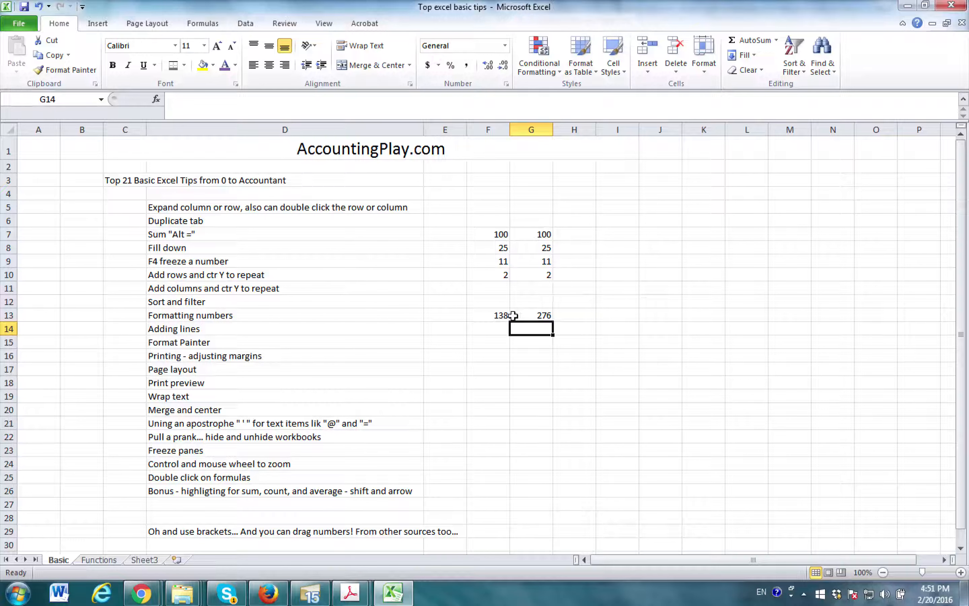
text(=F13*G13)
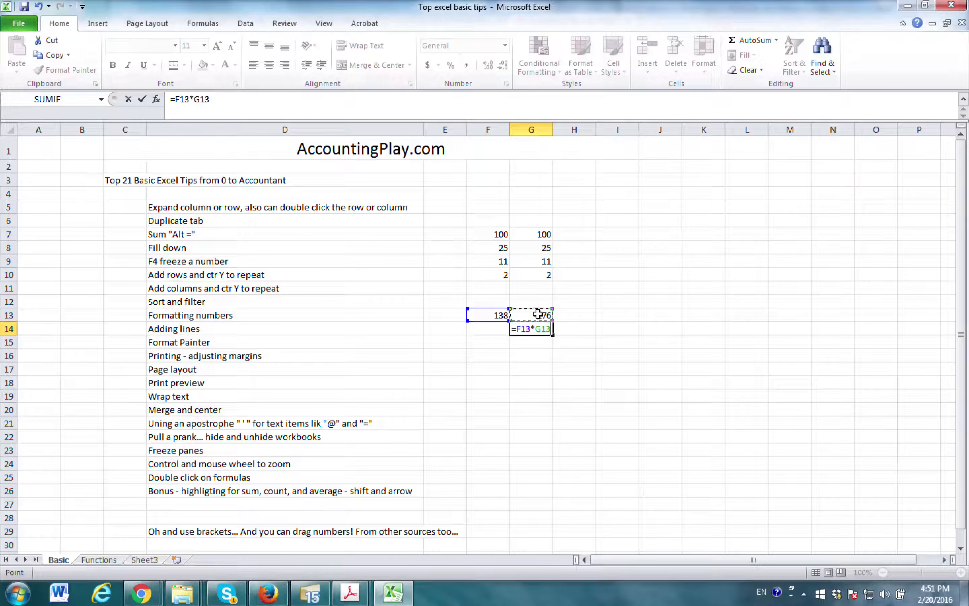
key(Return)
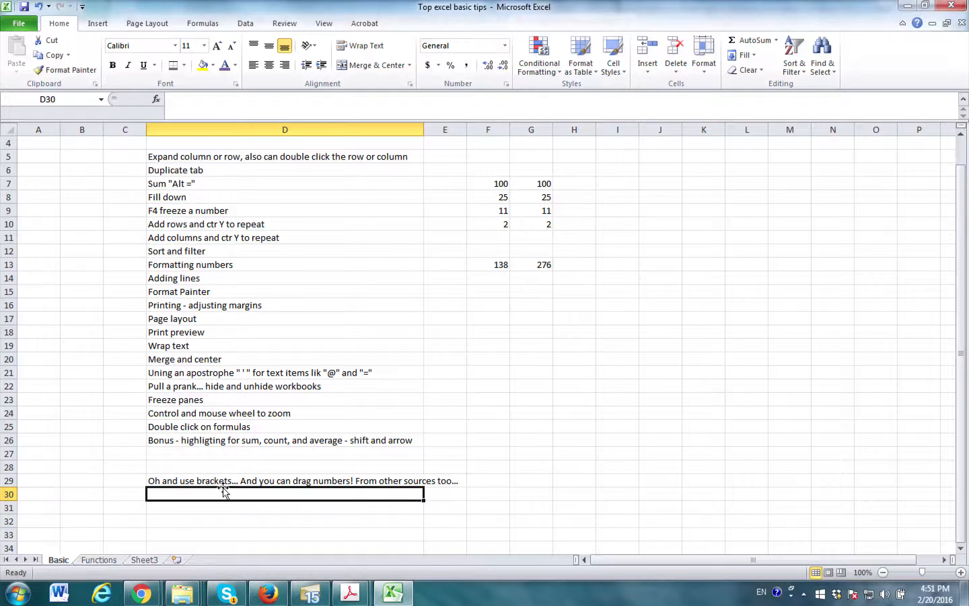
Step: Write the note 'Big big numbers... if you can't see then... expand the column' in D30
text(Big)
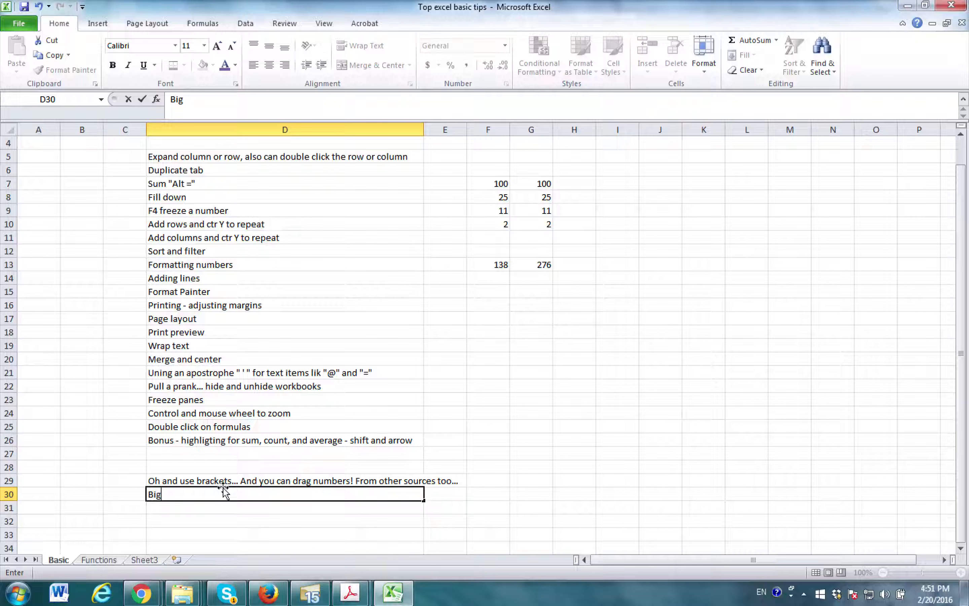
text(big n)
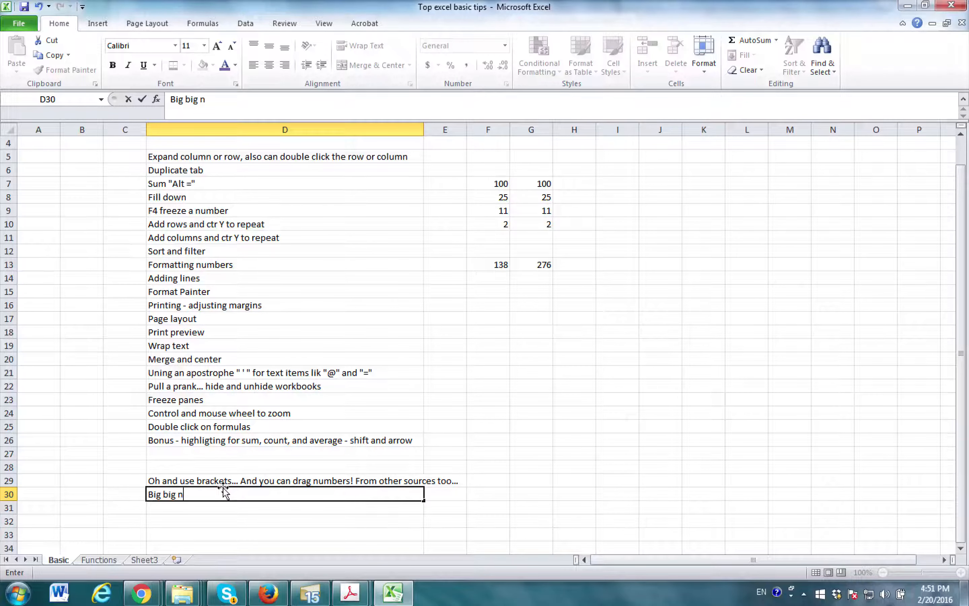
text(umbers... if y)
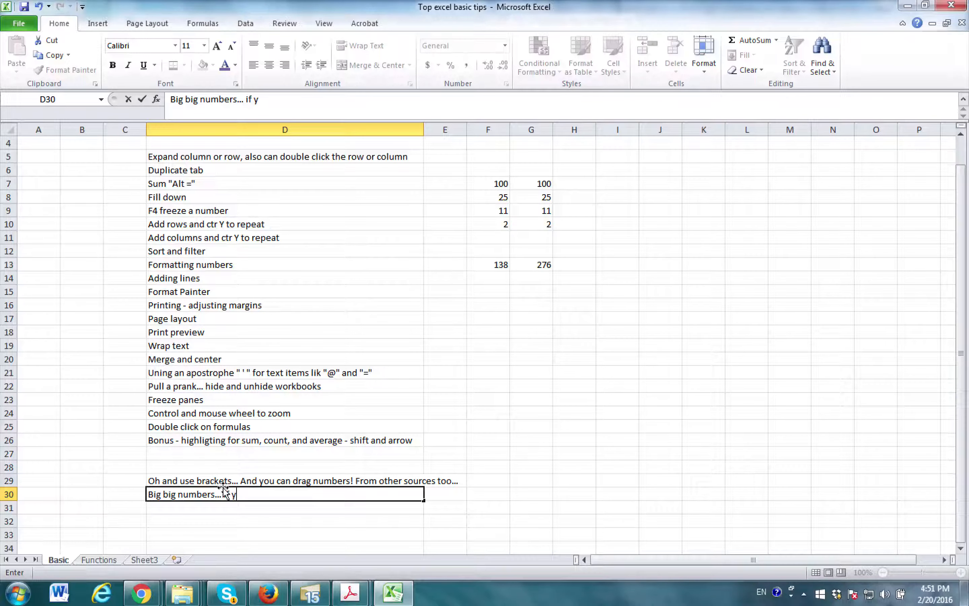
text(ou can't)
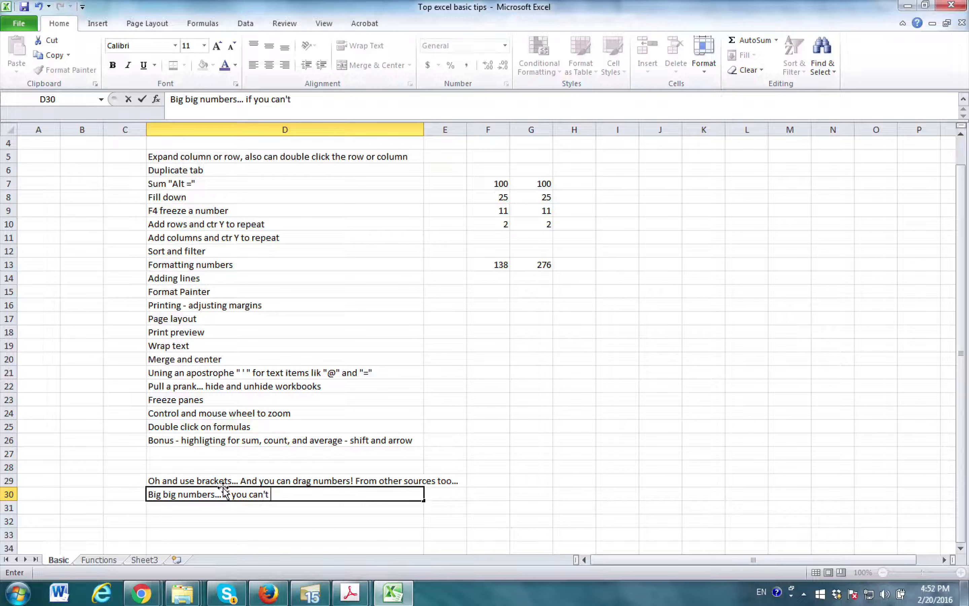
text(see then)
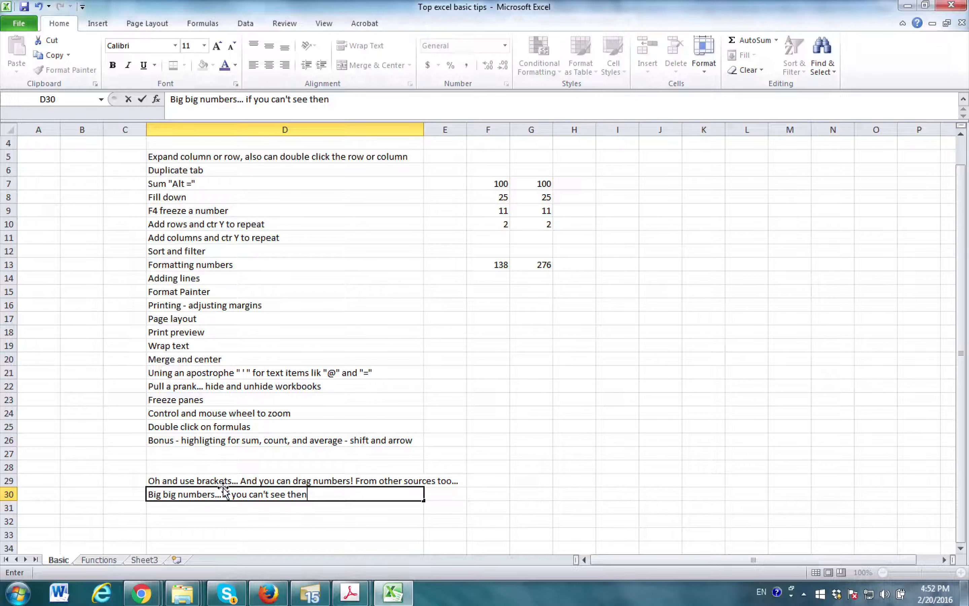
text(...)
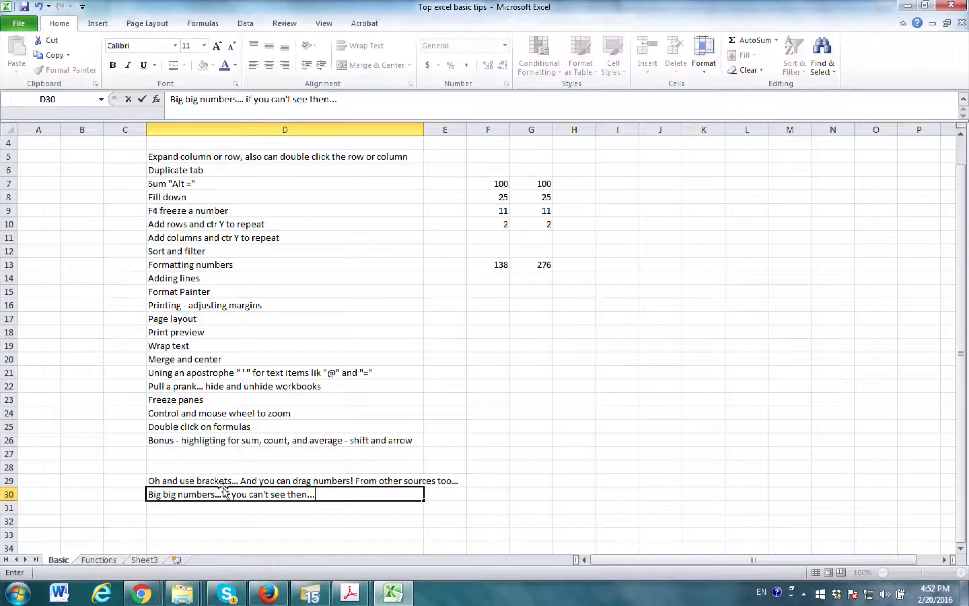
text(expand the)
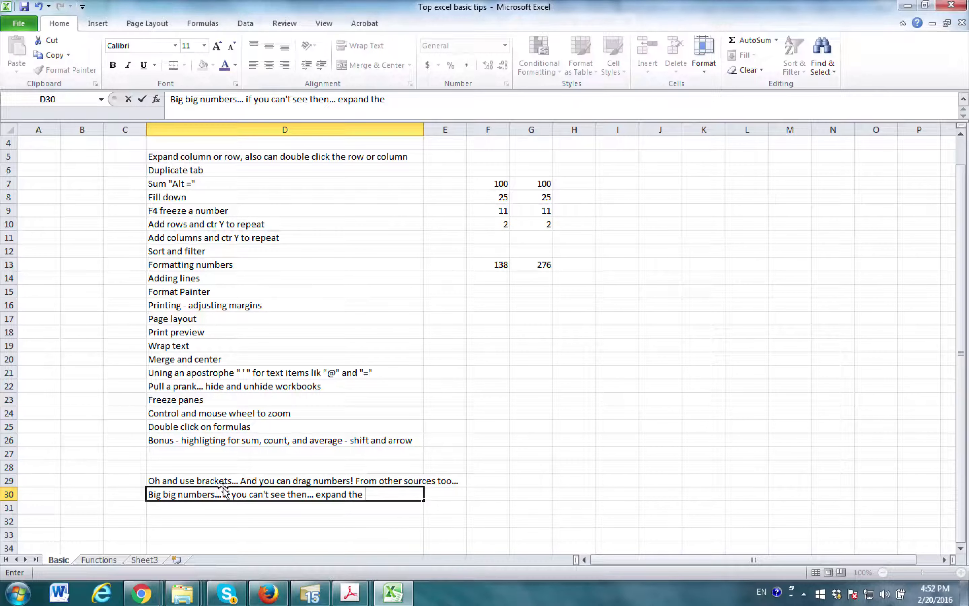
text(column)
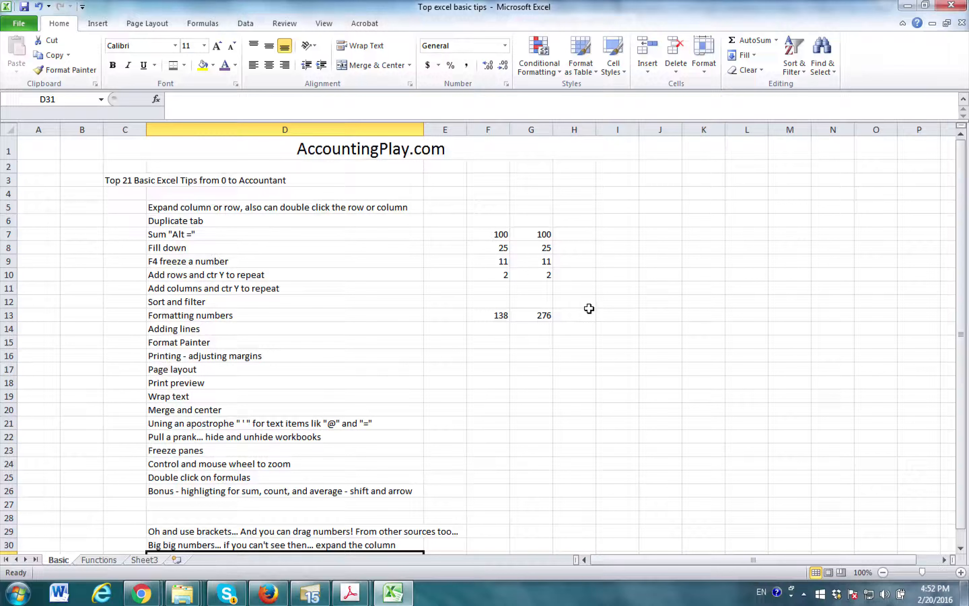
mouse_move(570, 342)
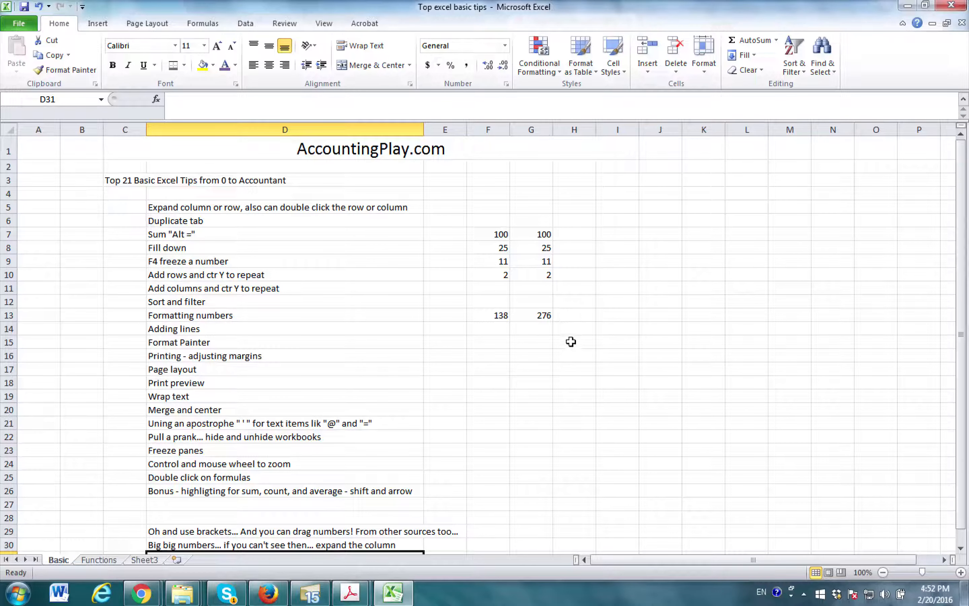
Step: Enter 1000000 in H15 and its product with G13 in H17, showing as #### in narrow column H
text(10000)
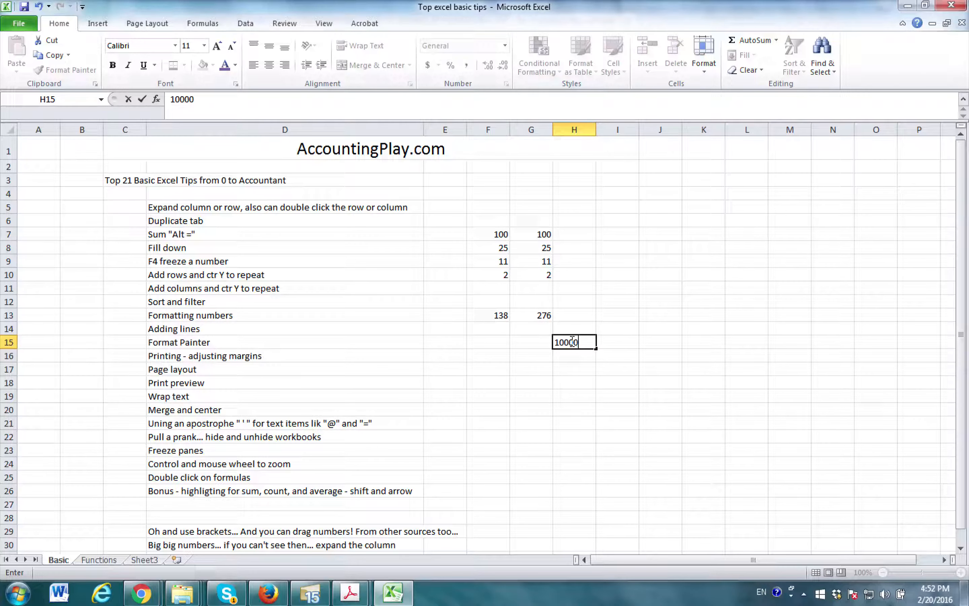
key(Return)
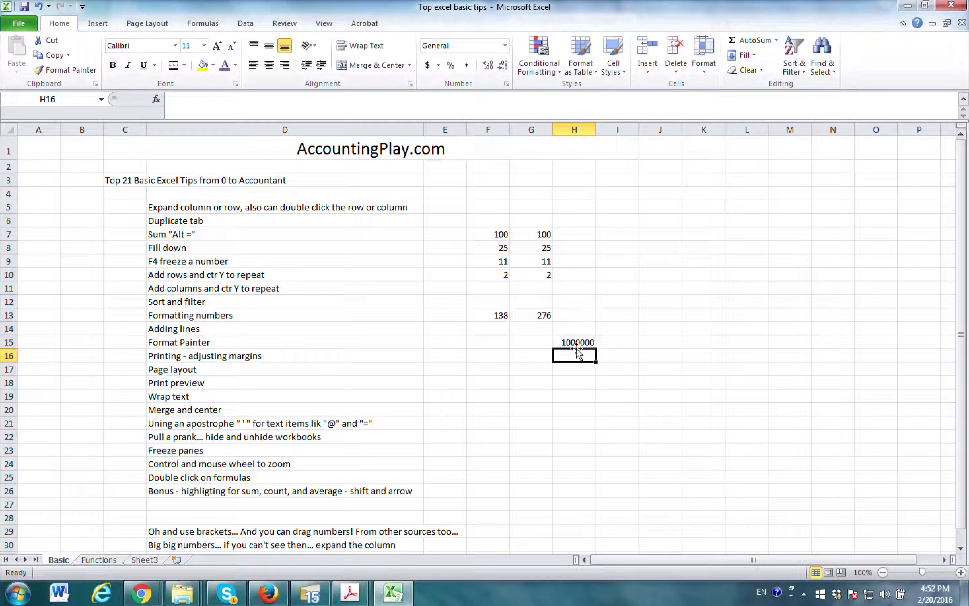
text(=H15)
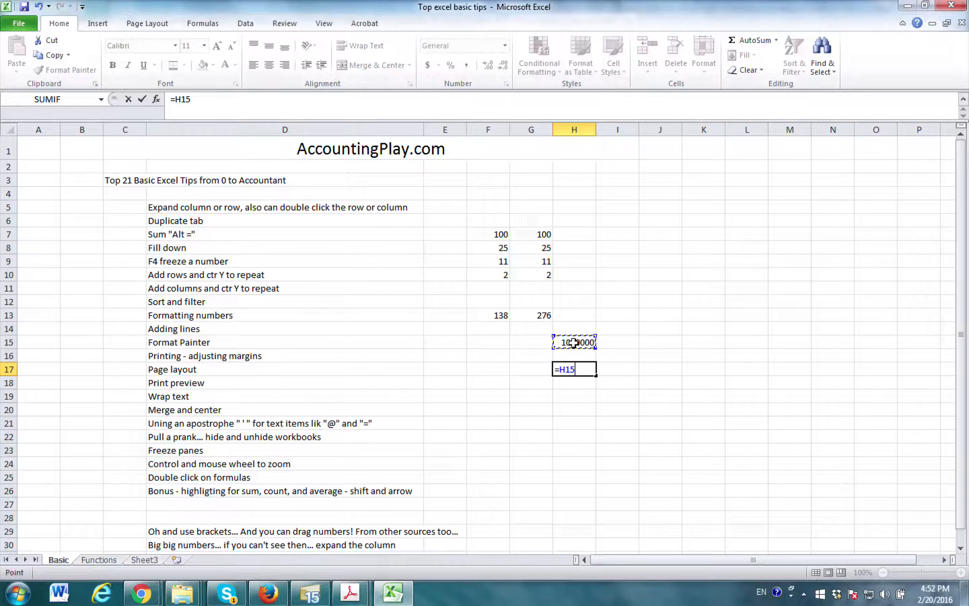
click(530, 314)
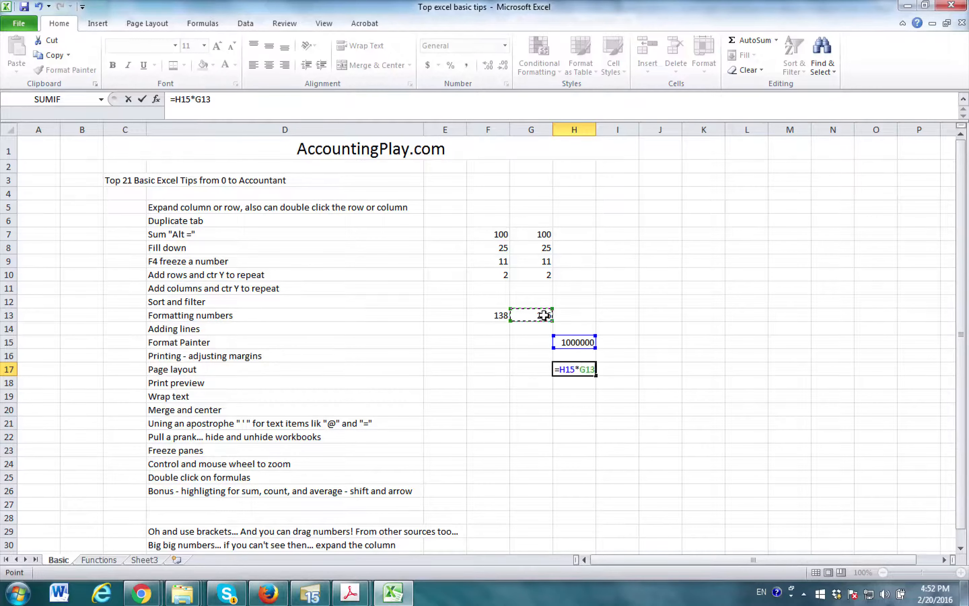
key(Return)
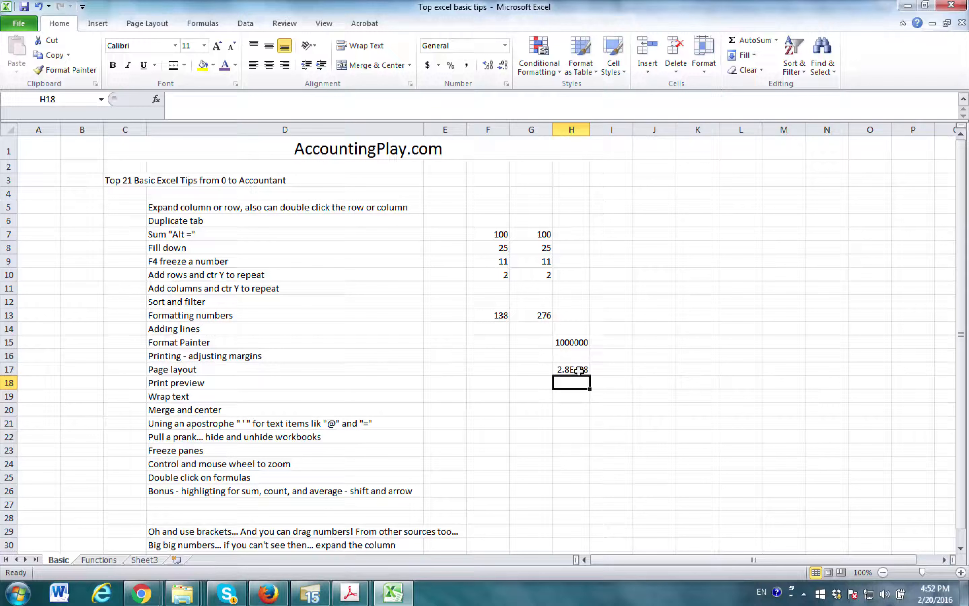
click(564, 369)
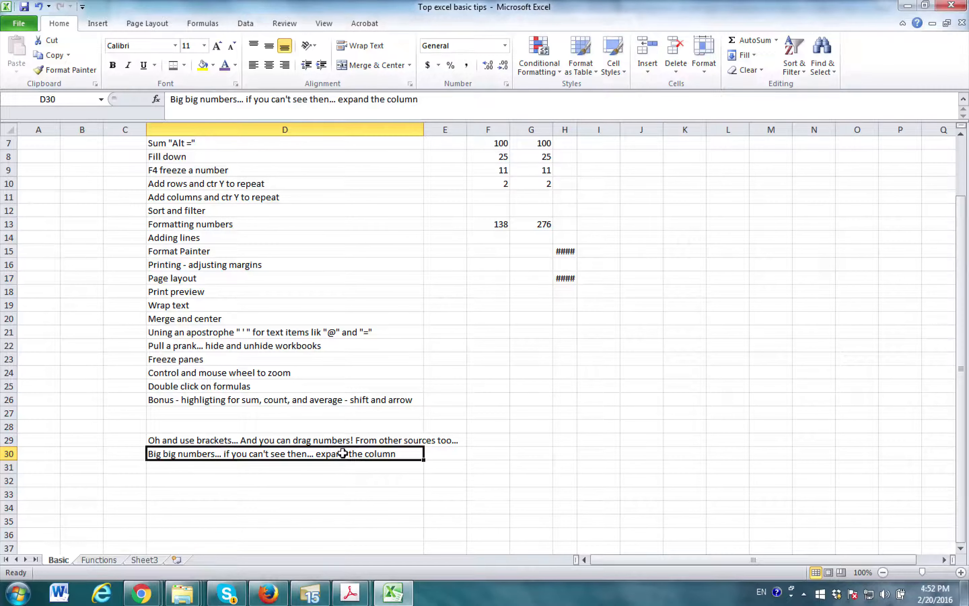
Step: Extend the D30 note to end 'if you see "#####"' and save the workbook
text(..)
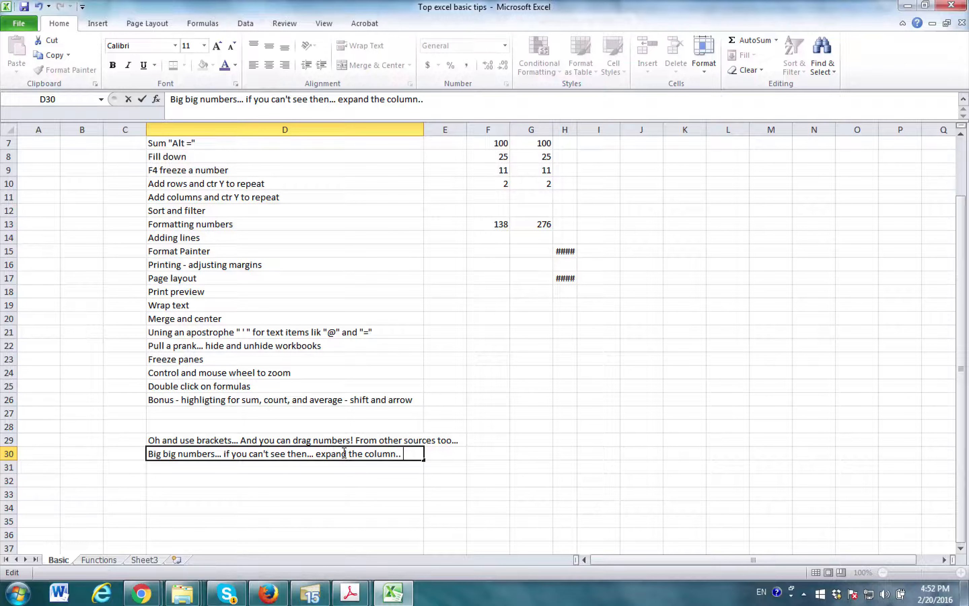
key(Backspace)
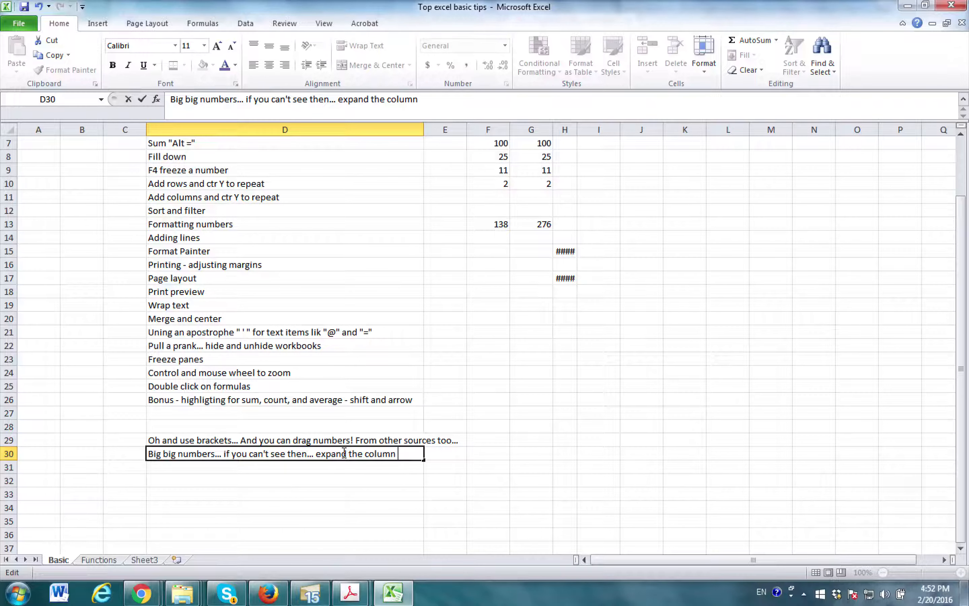
text(if you see)
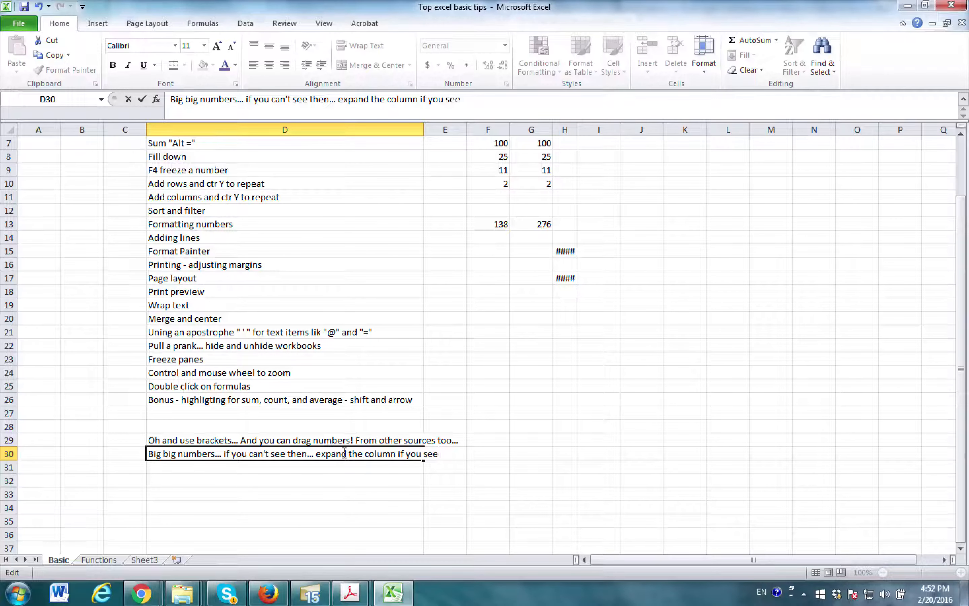
text("###)
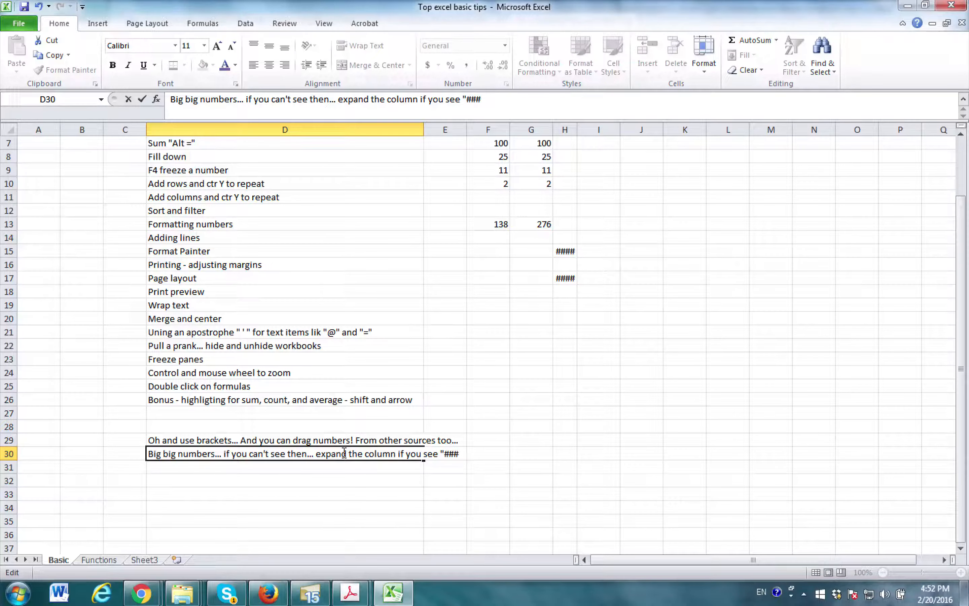
key(Return)
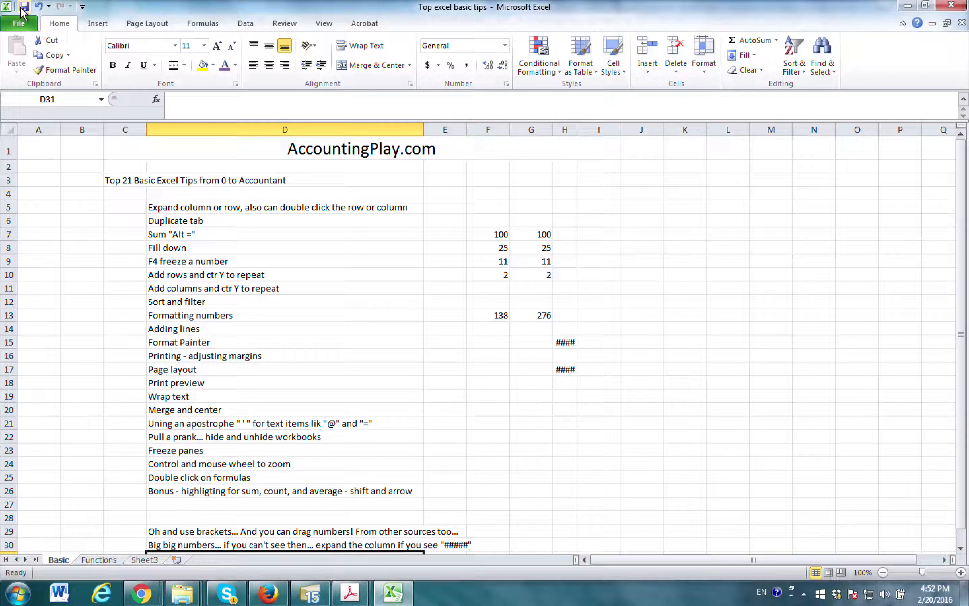
click(531, 275)
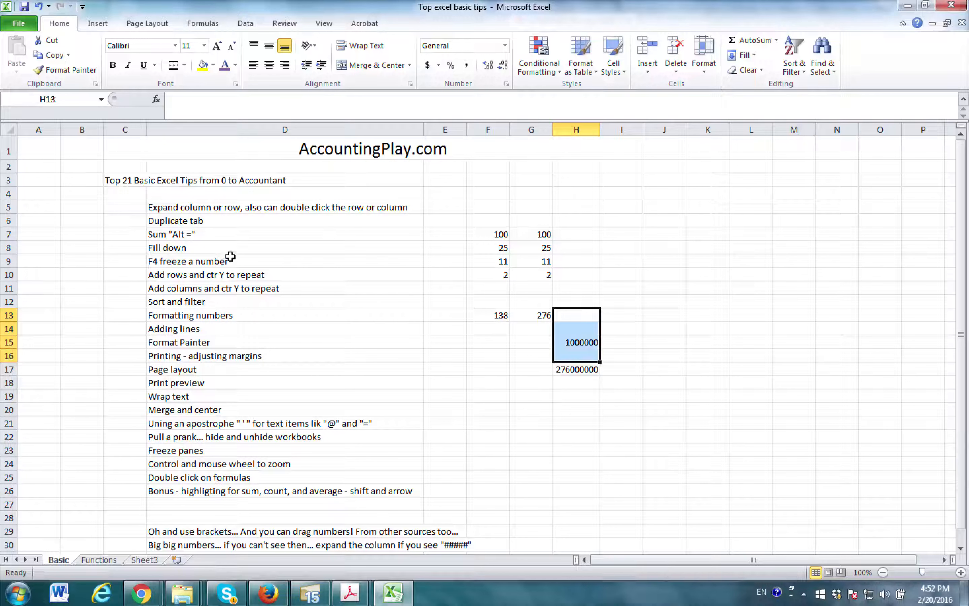
mouse_move(255, 221)
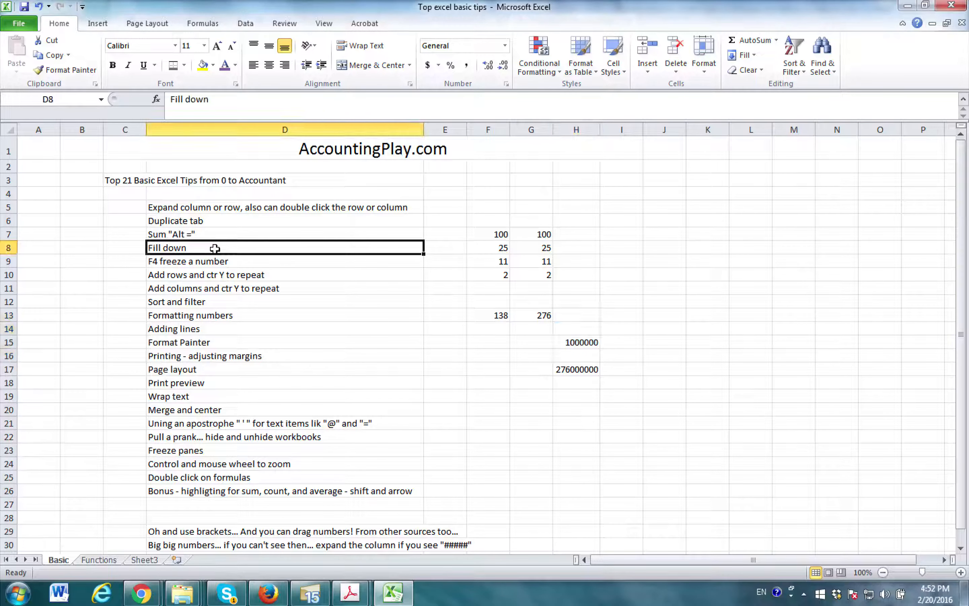
mouse_move(189, 247)
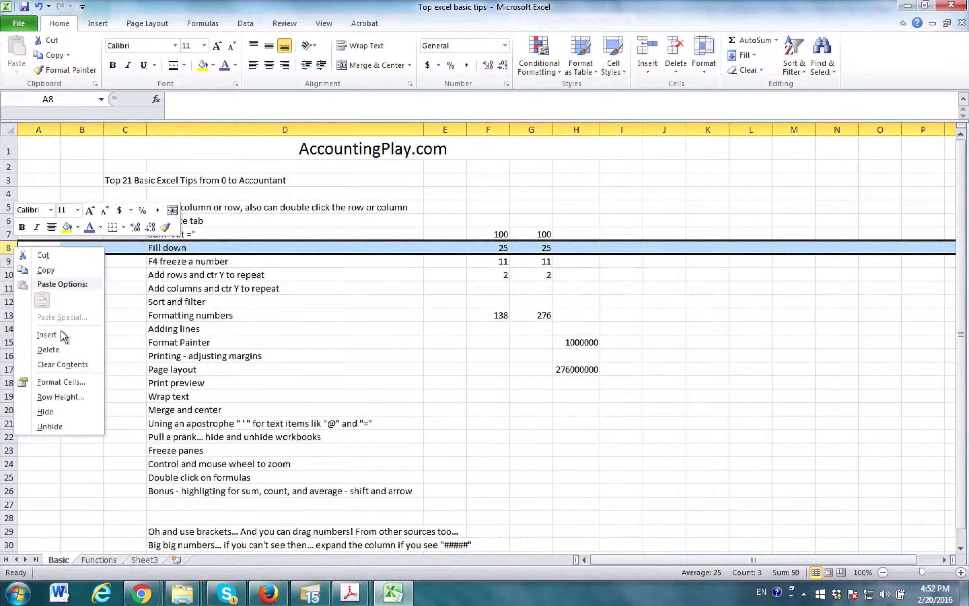
Step: Insert a blank row 8 and move 'Formatting numbers' into D8 below Sum "Alt ="
click(47, 334)
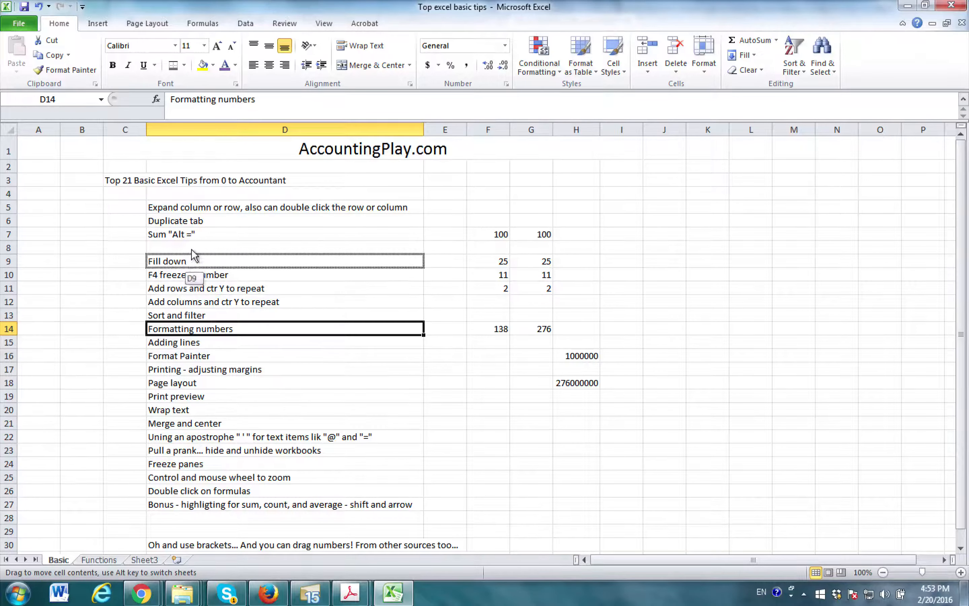
click(488, 233)
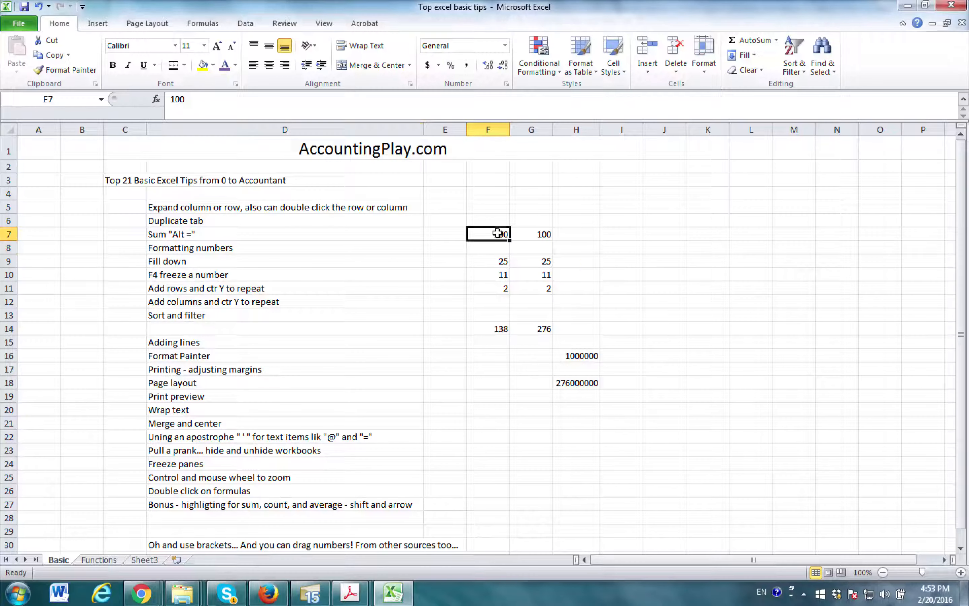
Step: Apply comma style to columns F:H, try fewer decimals, then settle on two decimal places
click(575, 383)
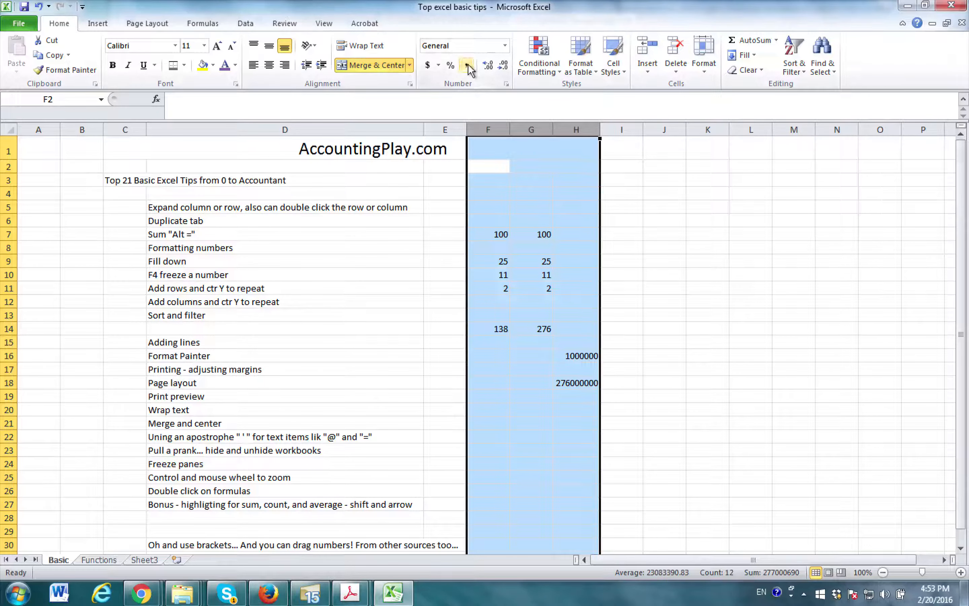
click(467, 65)
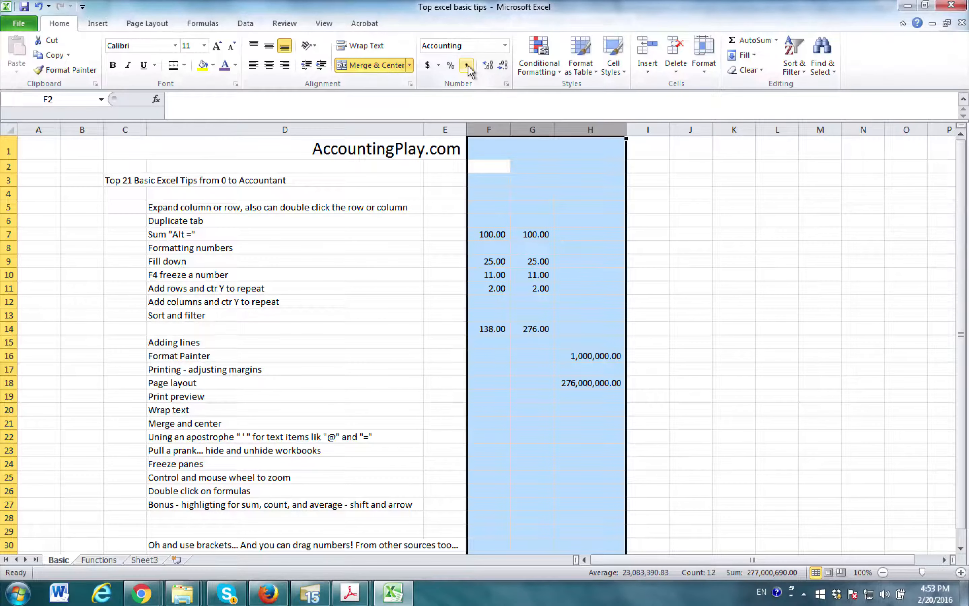
mouse_move(502, 68)
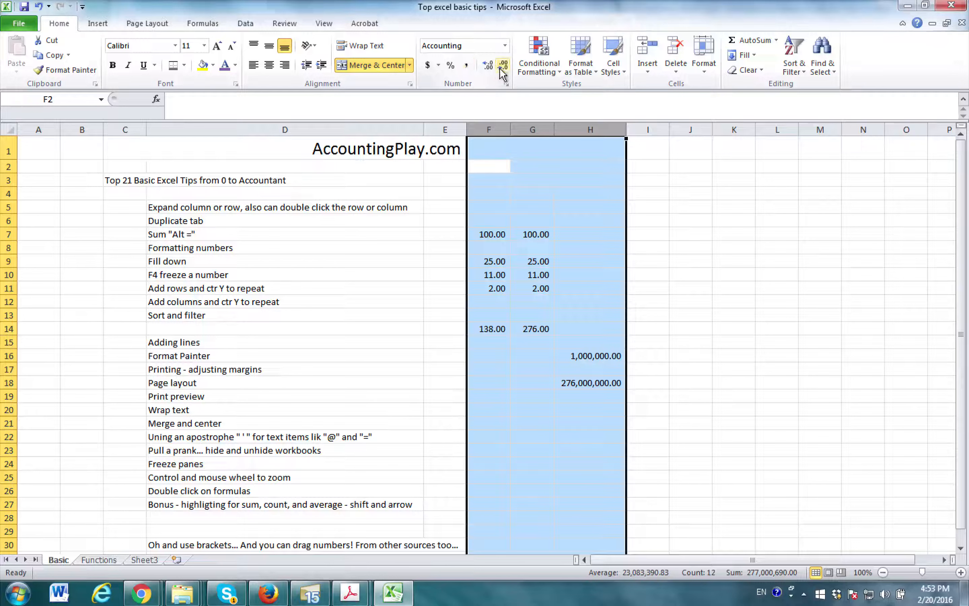
click(504, 65)
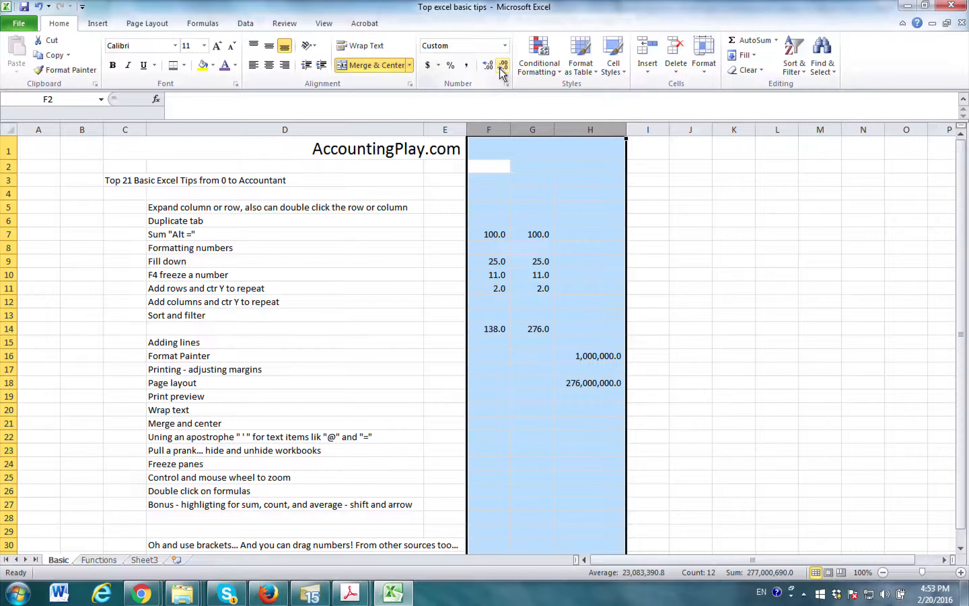
click(503, 65)
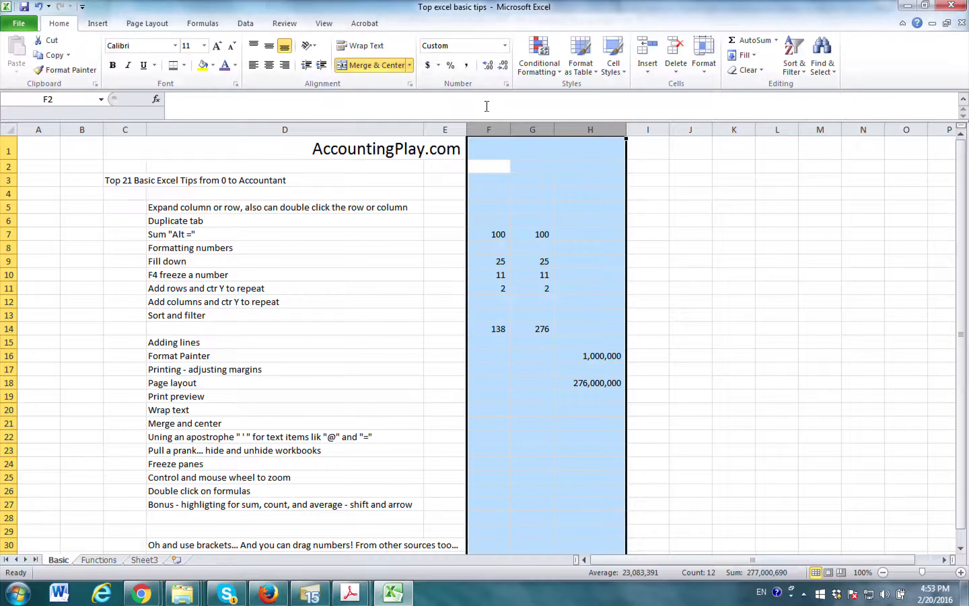
click(463, 46)
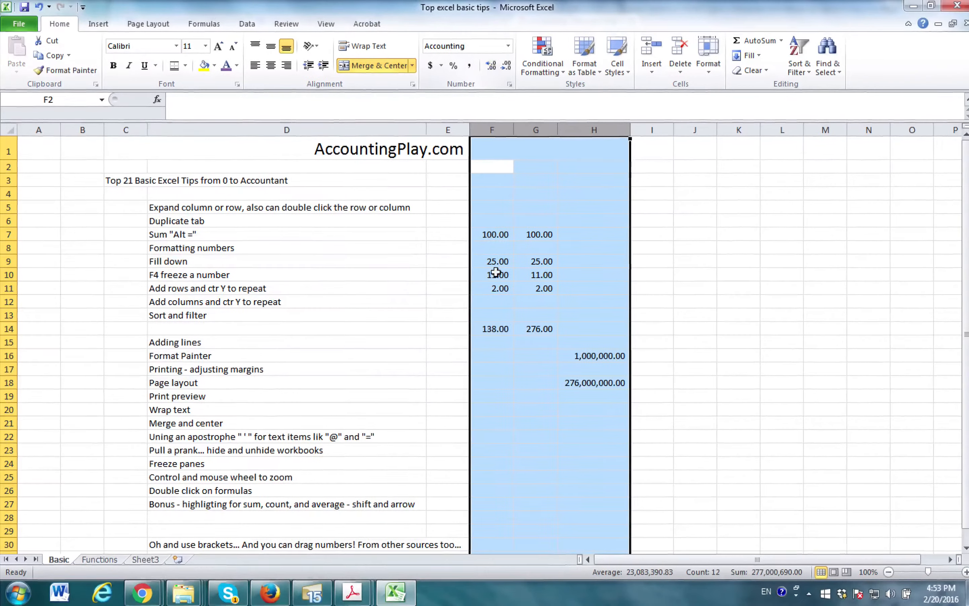
Step: Set F7 to 100.75 so the totals become 138.75, 276.75 and 276,750,000.00
text(1)
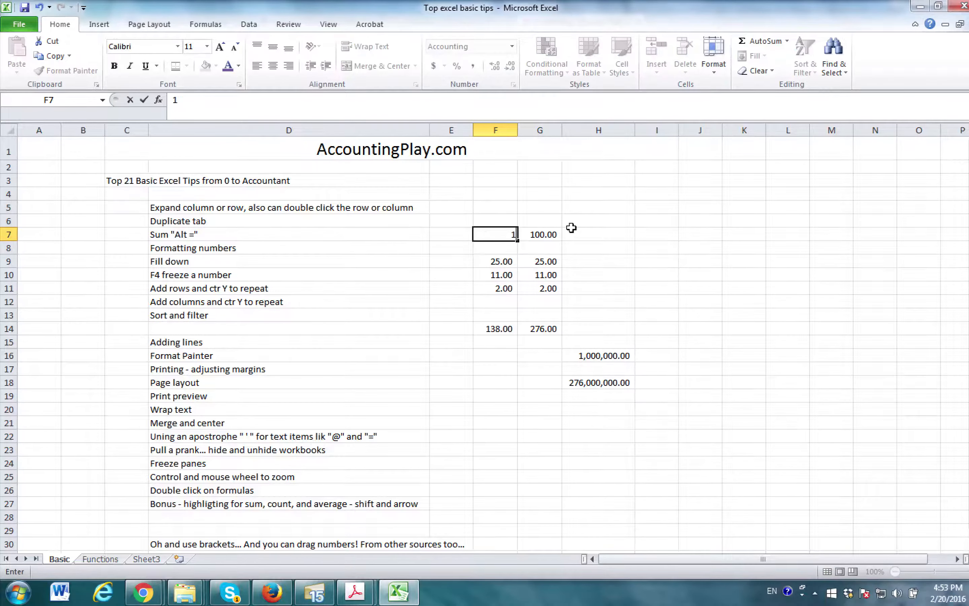
key(Return)
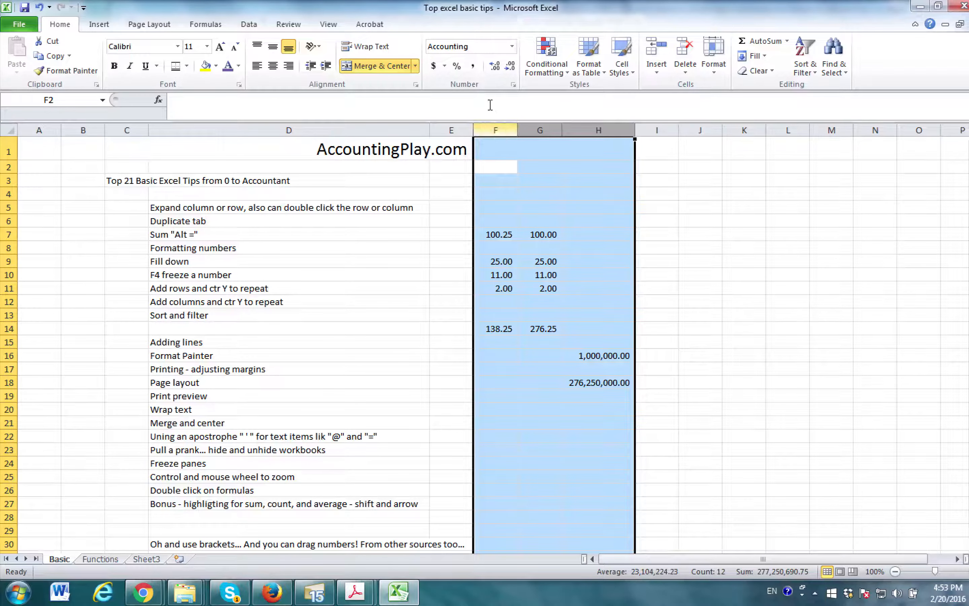
click(494, 64)
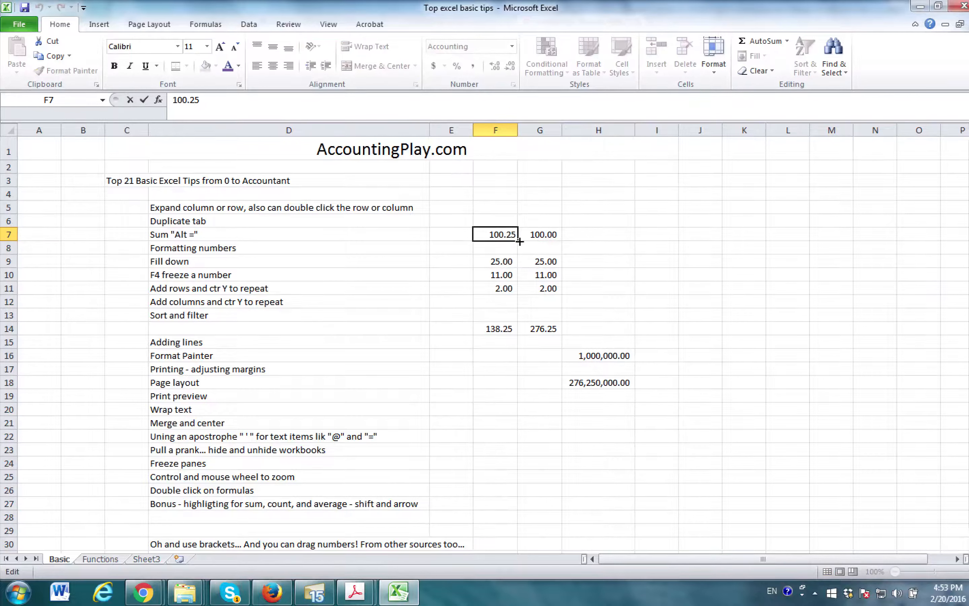
key(Return)
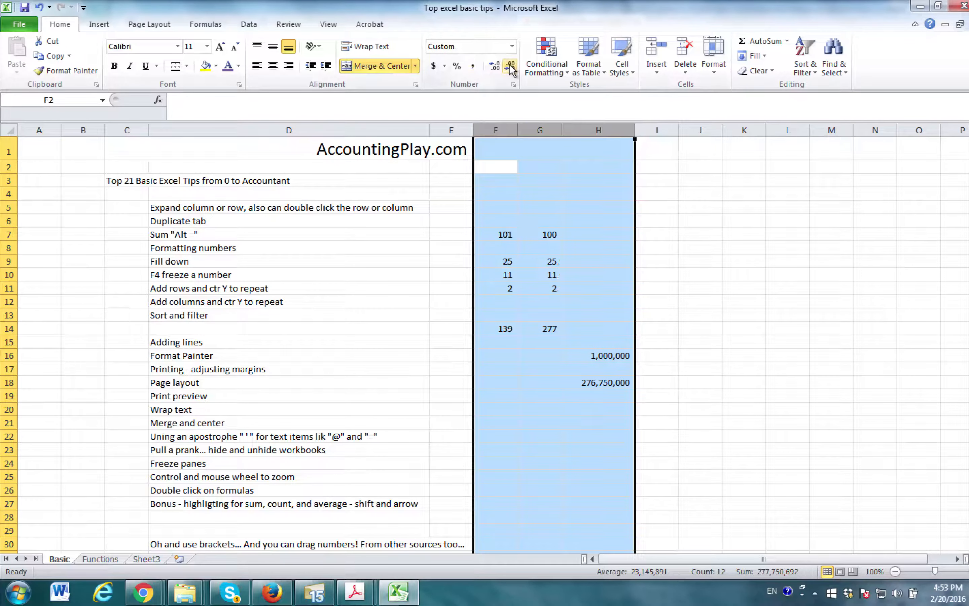
Step: Start a =ROUND formula in F5, then abandon it and move to empty F3
click(510, 66)
text(=r)
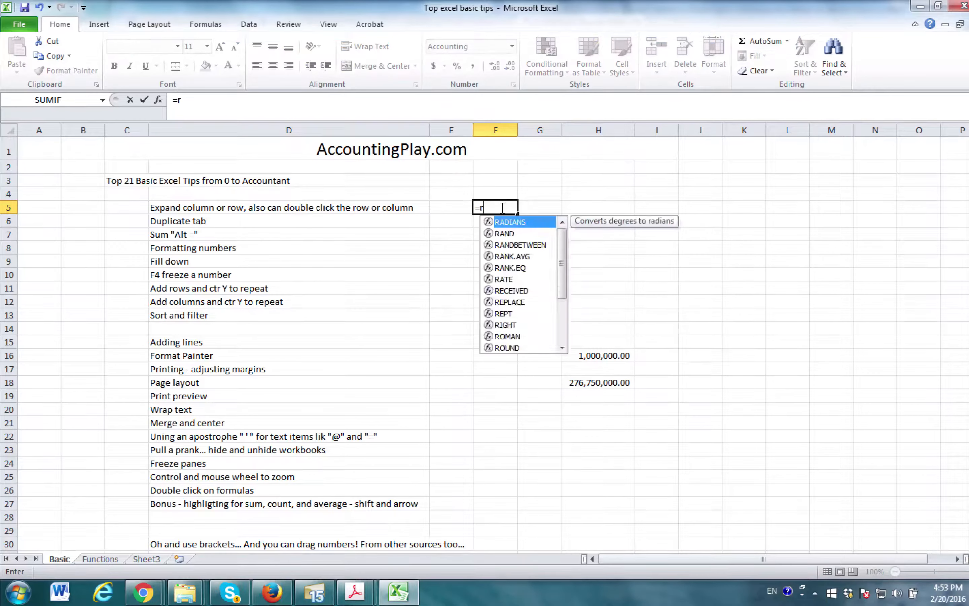
text(ound)
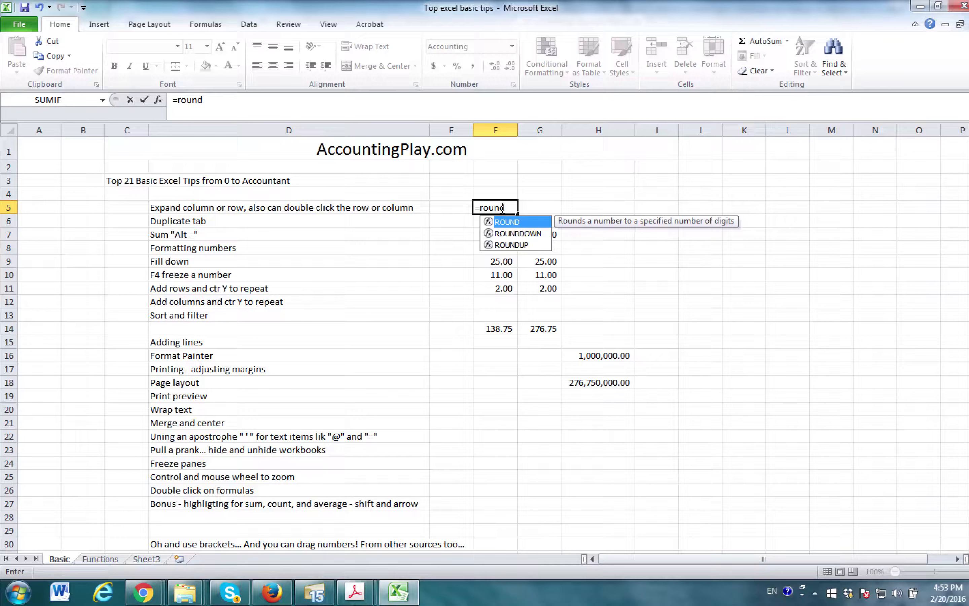
key(Escape)
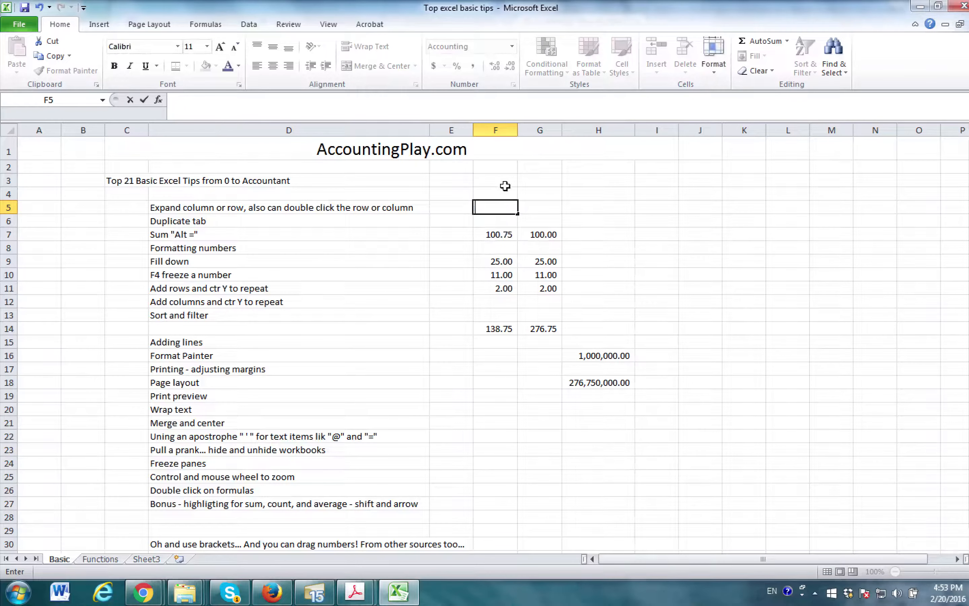
click(495, 179)
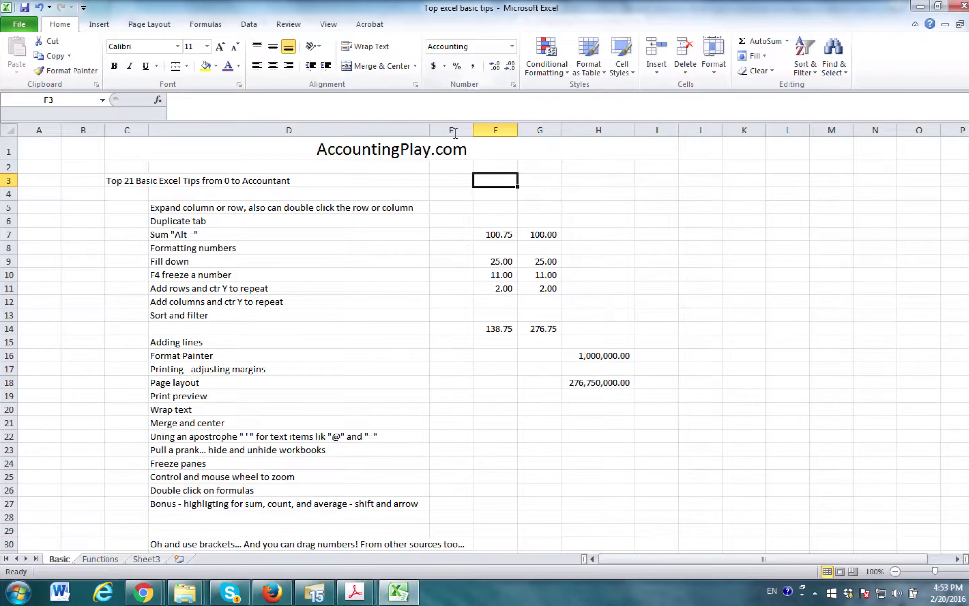